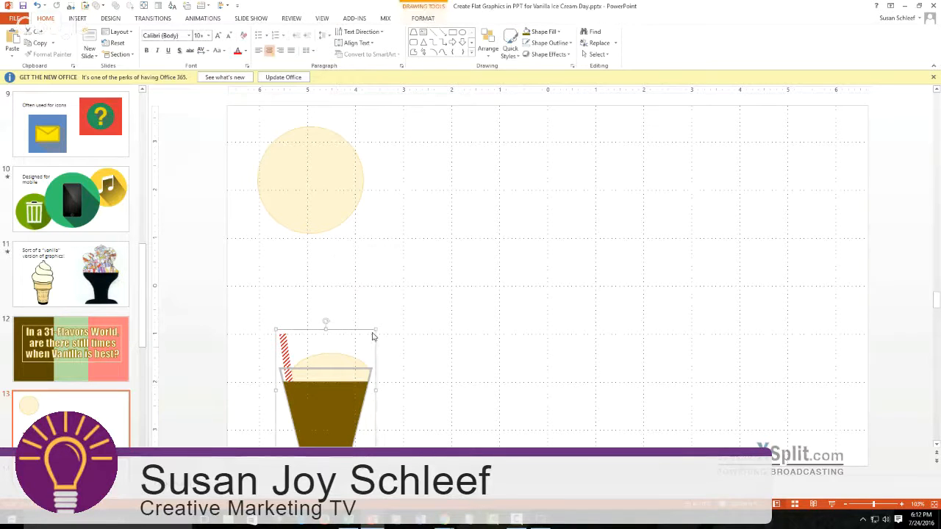
Draw a new blue trapezoid to the right of the finished root-beer float
{"action": "left_click_drag", "start_coordinate": [326, 390], "coordinate": [538, 323]}
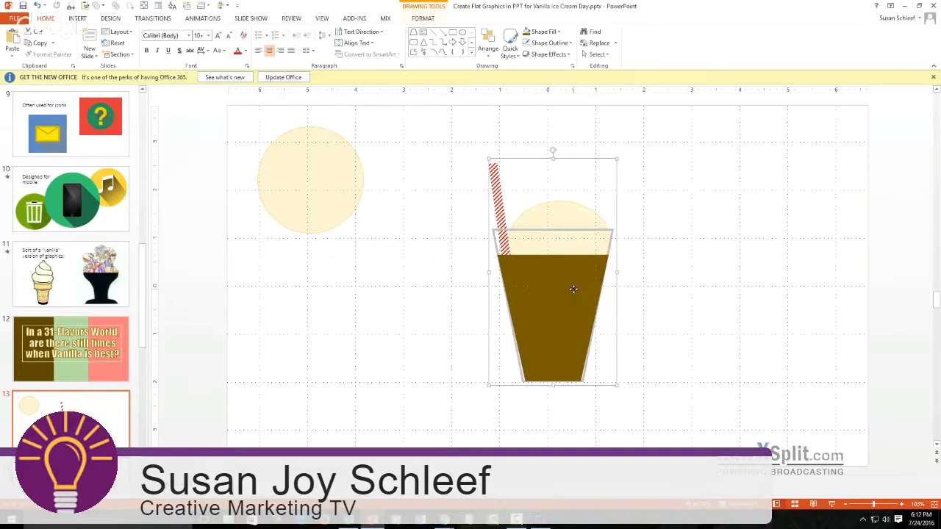
{"action": "left_click_drag", "start_coordinate": [573, 288], "coordinate": [406, 364]}
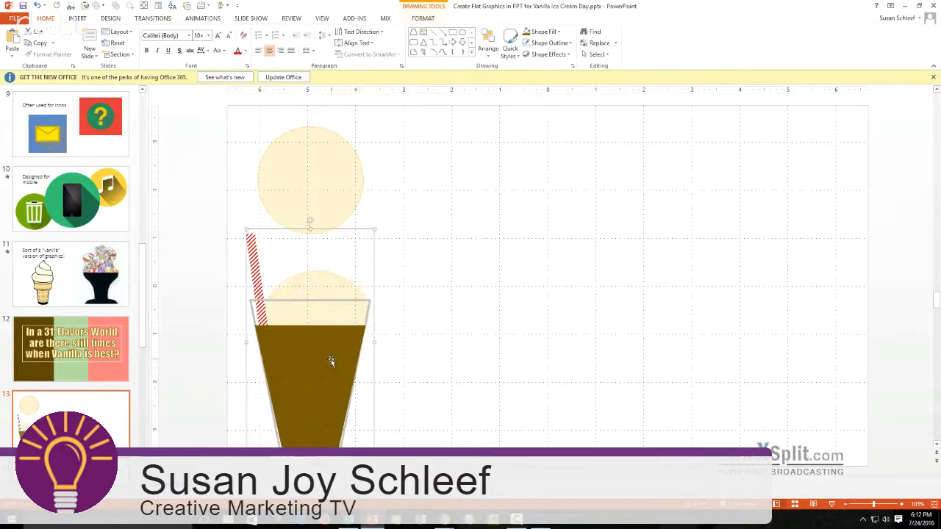
{"action": "left_click", "coordinate": [576, 318]}
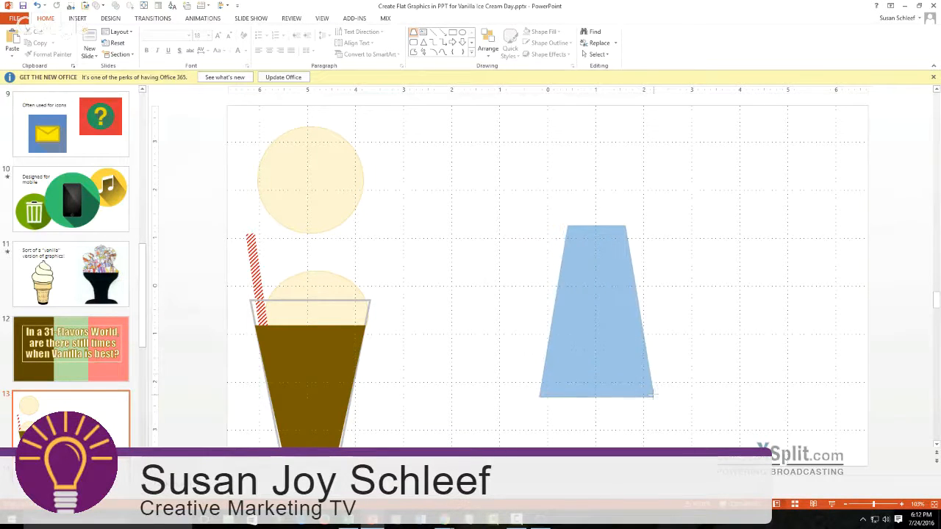
Flip the trapezoid vertically so its wide end faces up and nudge it lower
{"action": "left_click", "coordinate": [595, 308]}
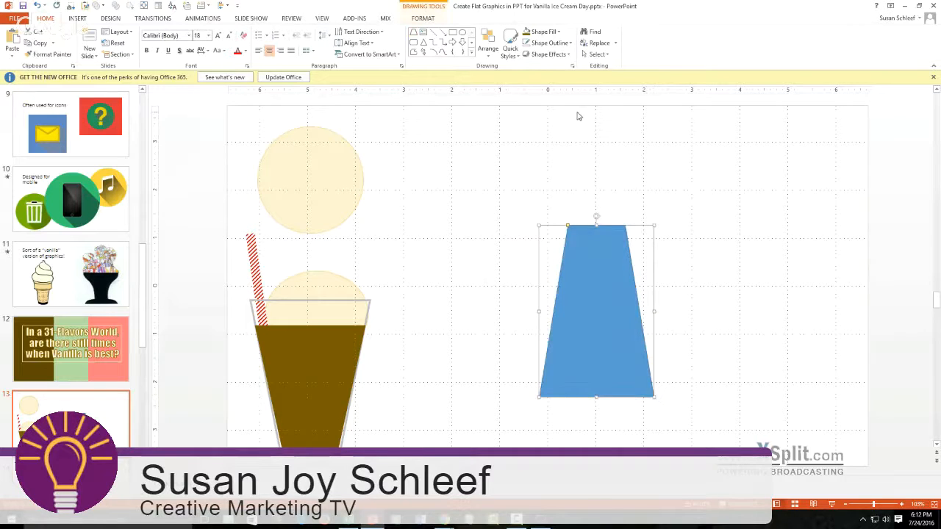
{"action": "left_click", "coordinate": [423, 18]}
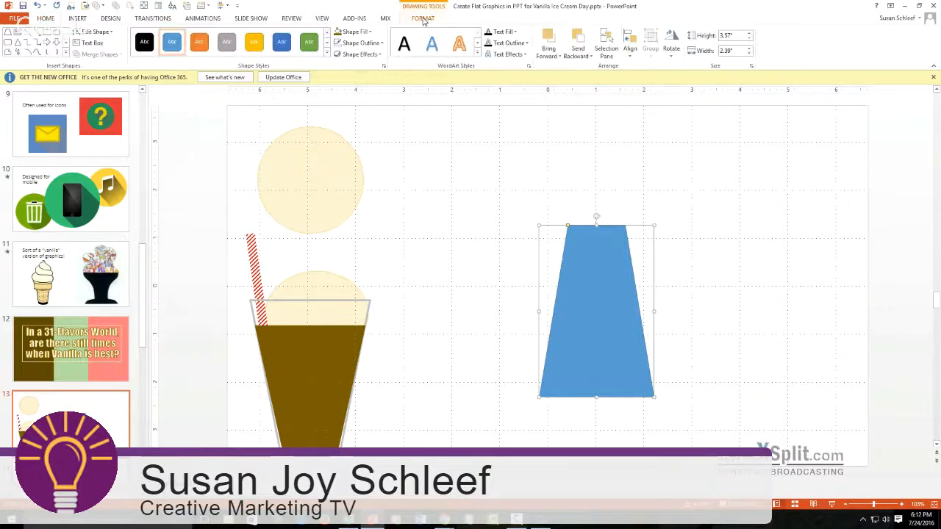
{"action": "left_click", "coordinate": [670, 41]}
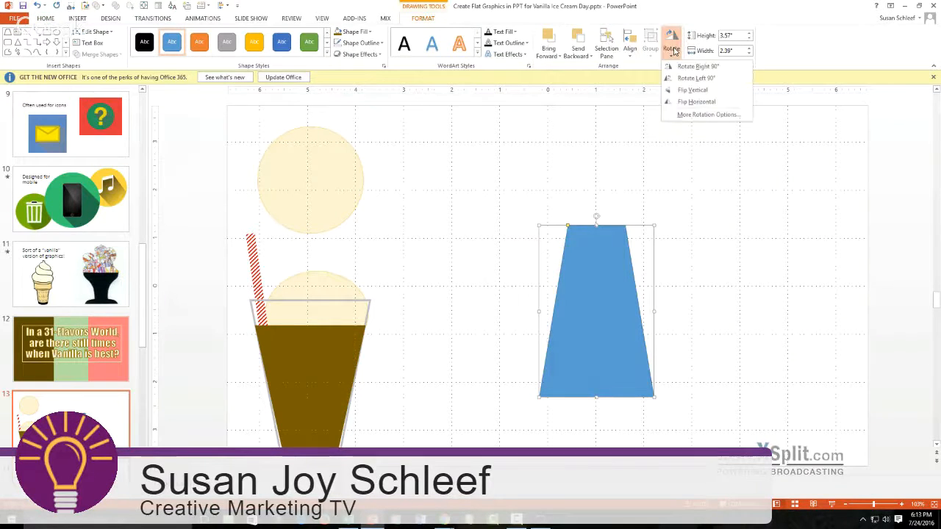
{"action": "left_click", "coordinate": [690, 90]}
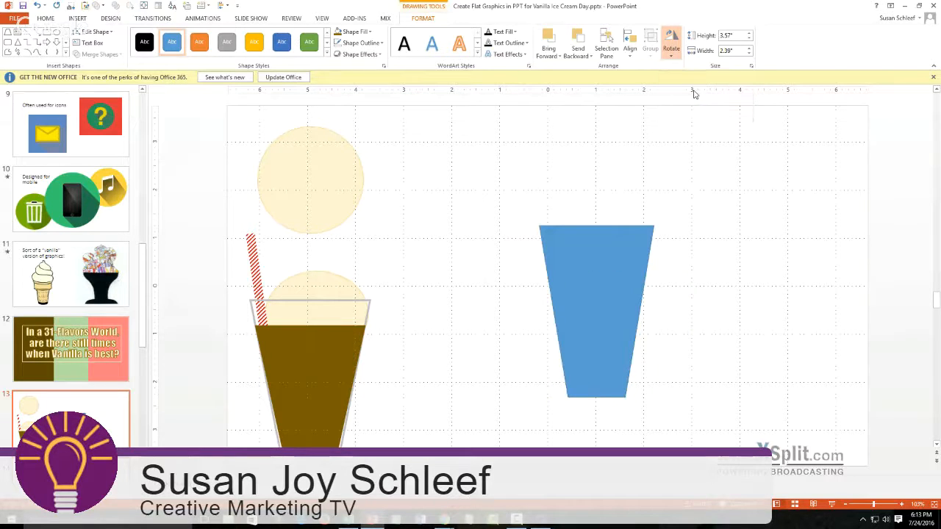
{"action": "left_click", "coordinate": [596, 308]}
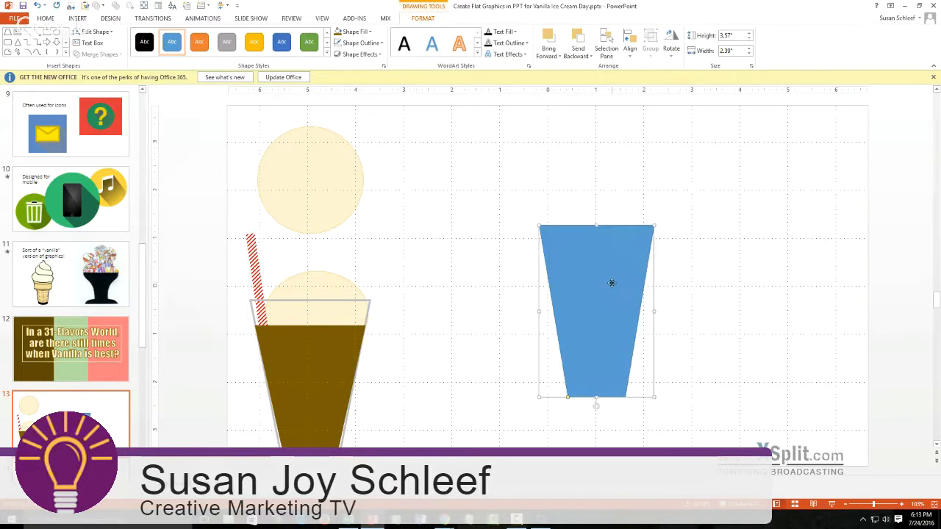
{"action": "left_click_drag", "start_coordinate": [612, 282], "coordinate": [617, 297]}
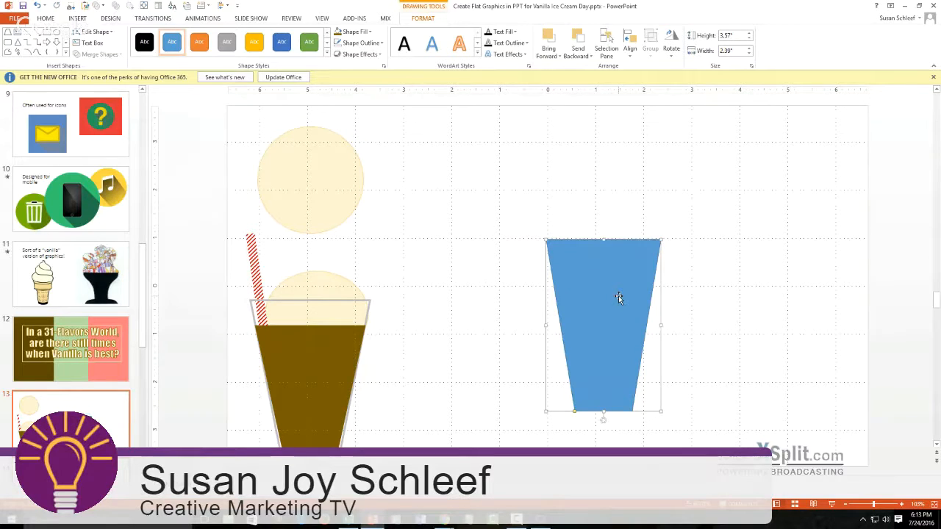
Give the trapezoid no fill and a thin gray outline as an empty glass
{"action": "right_click", "coordinate": [618, 299]}
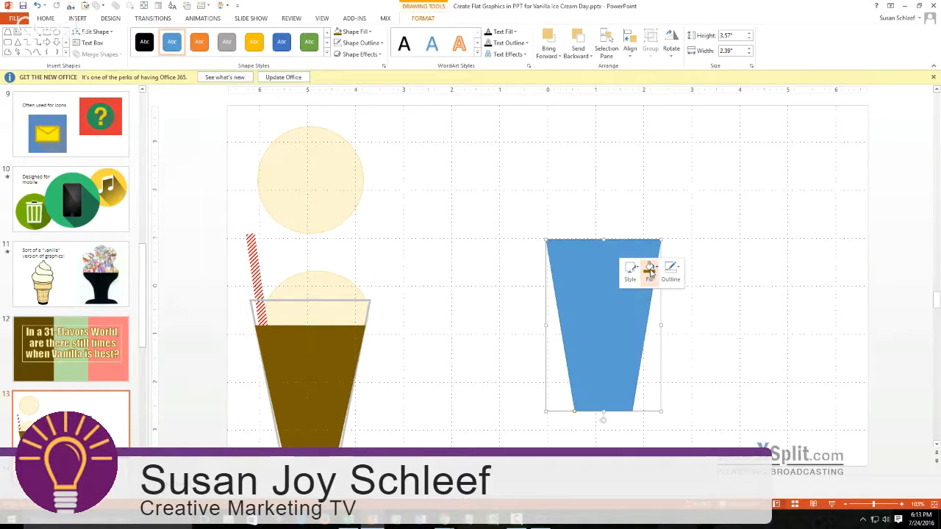
{"action": "left_click", "coordinate": [650, 270]}
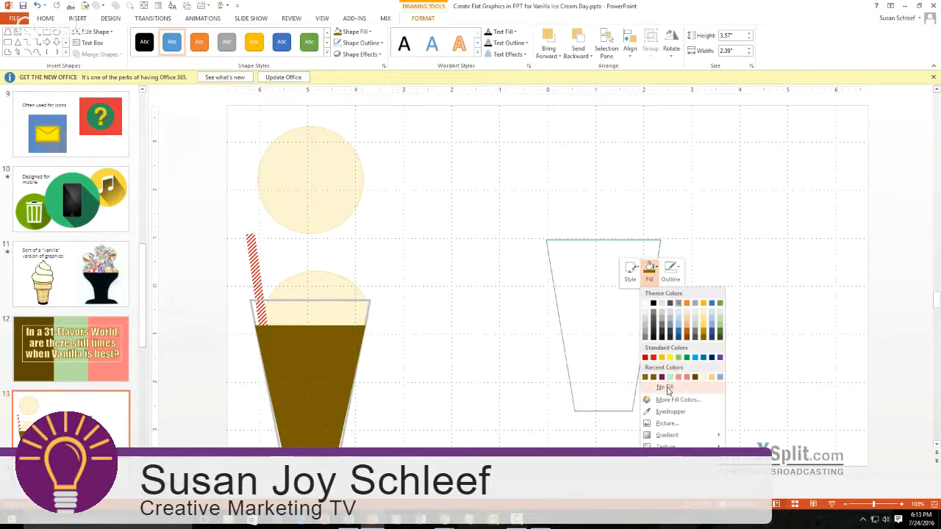
{"action": "left_click", "coordinate": [662, 388]}
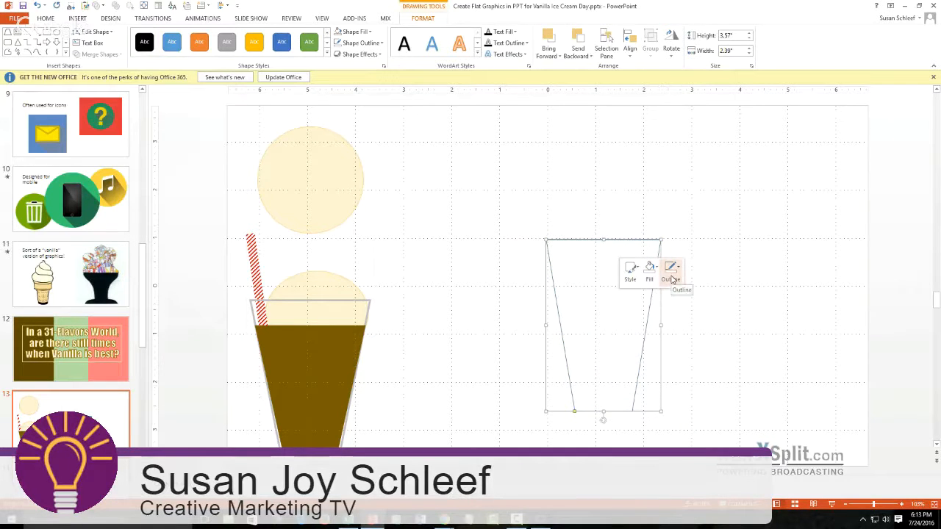
{"action": "left_click", "coordinate": [671, 270]}
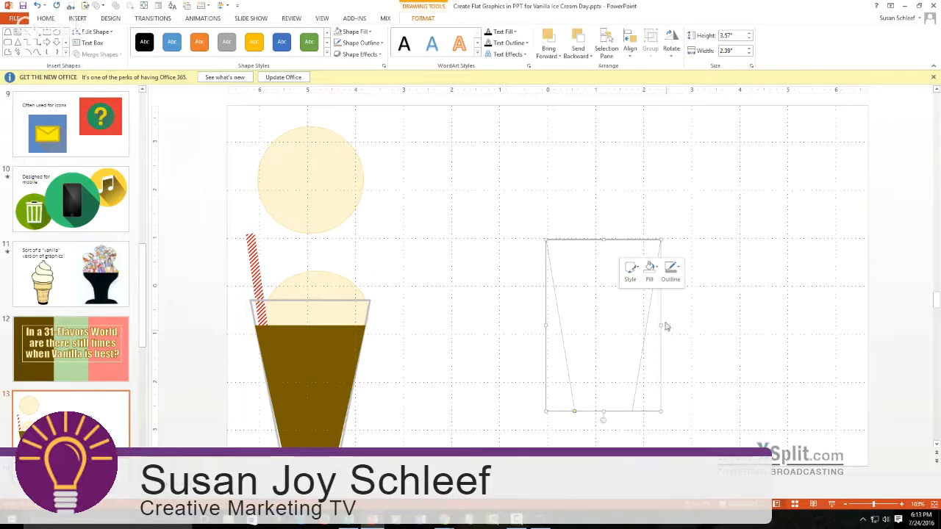
{"action": "left_click", "coordinate": [671, 267]}
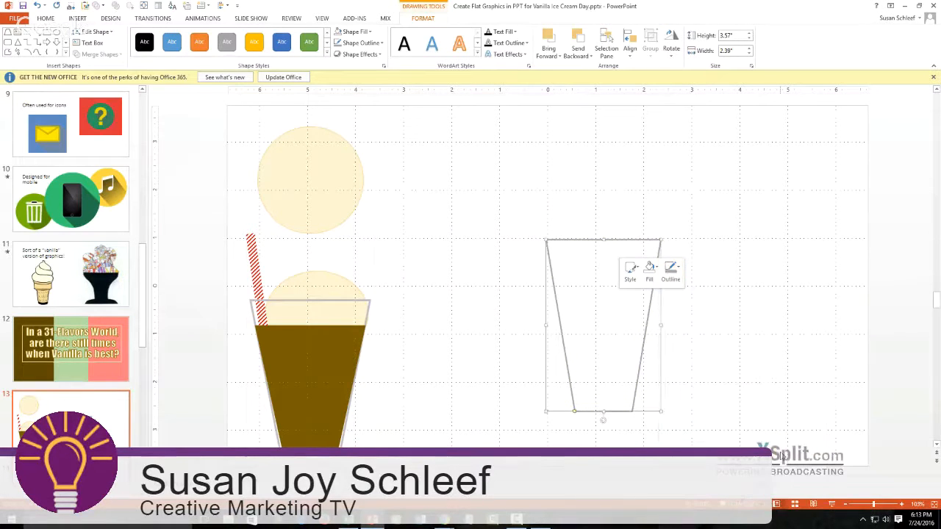
{"action": "left_click", "coordinate": [712, 382]}
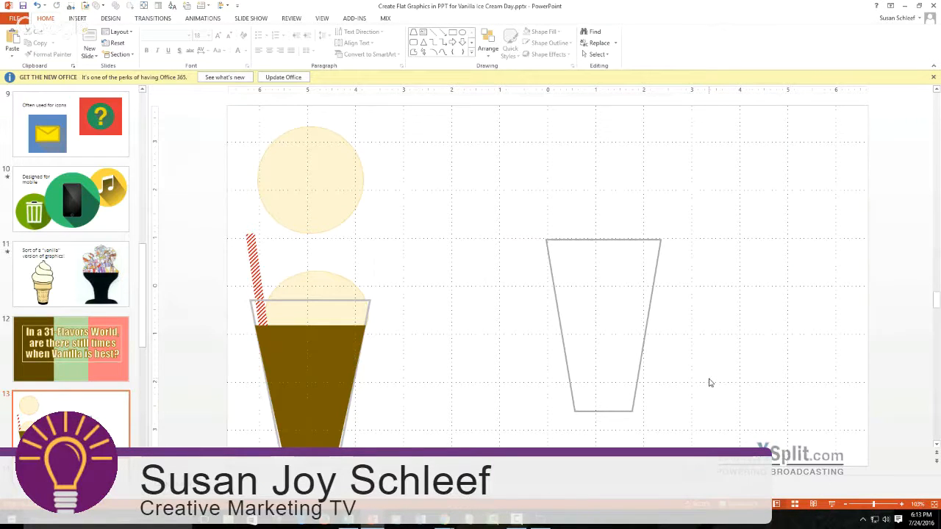
Fill the copied glass brown with no outline and shorten it as the drink
{"action": "left_click_drag", "start_coordinate": [602, 323], "coordinate": [553, 341]}
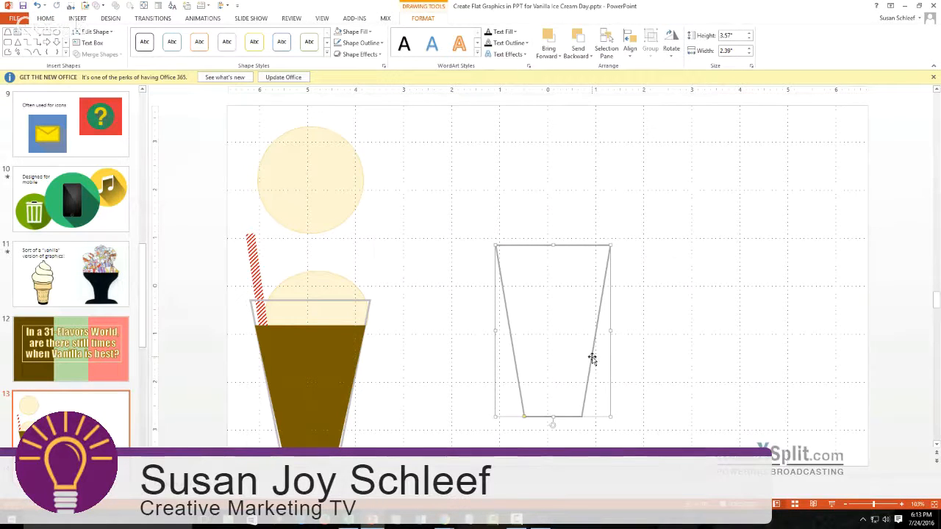
{"action": "mouse_move", "coordinate": [594, 360]}
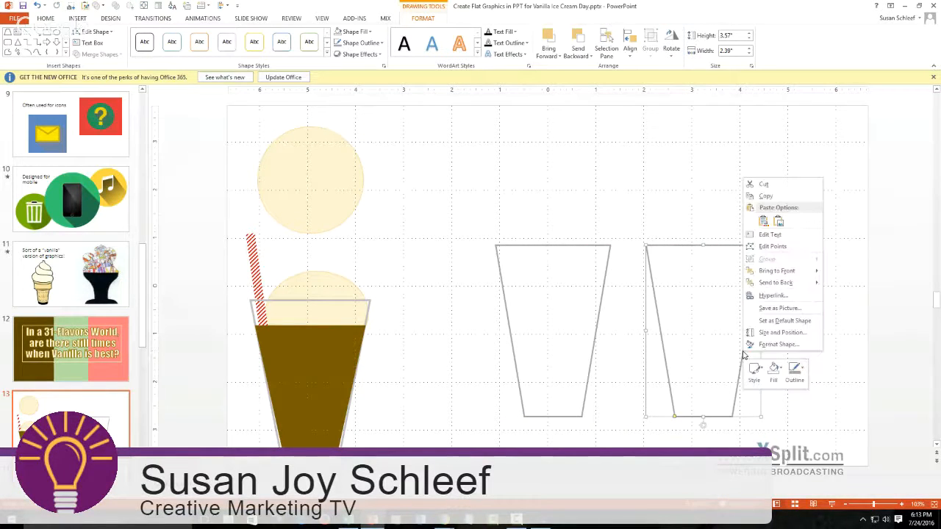
{"action": "mouse_move", "coordinate": [773, 370]}
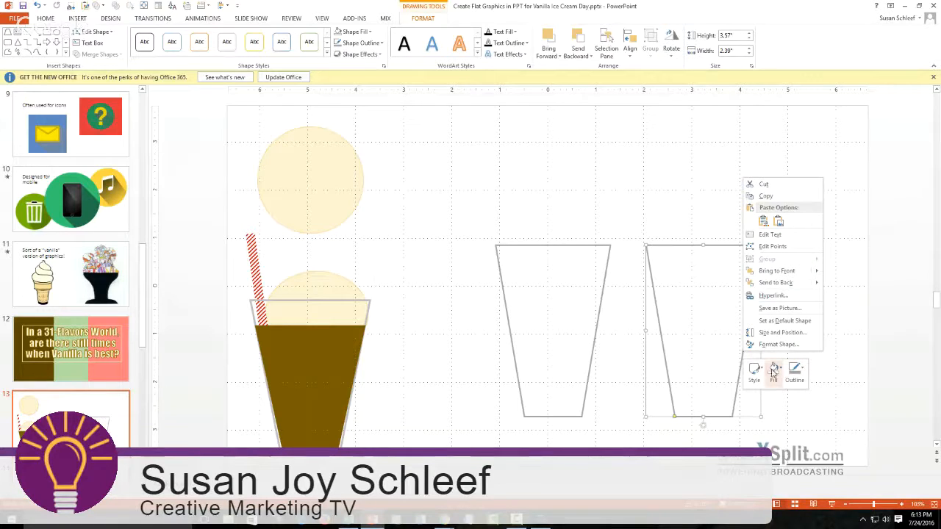
{"action": "left_click", "coordinate": [771, 371]}
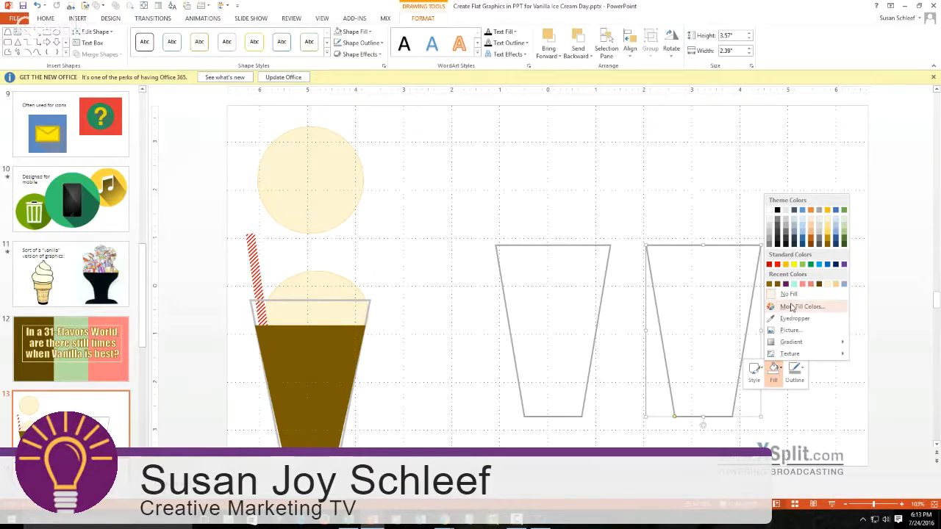
{"action": "left_click", "coordinate": [828, 241]}
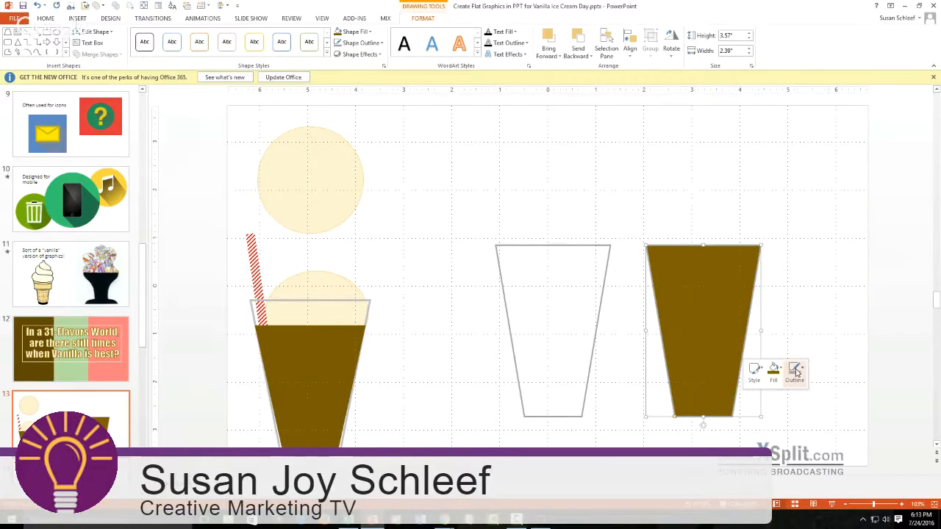
{"action": "left_click", "coordinate": [794, 374]}
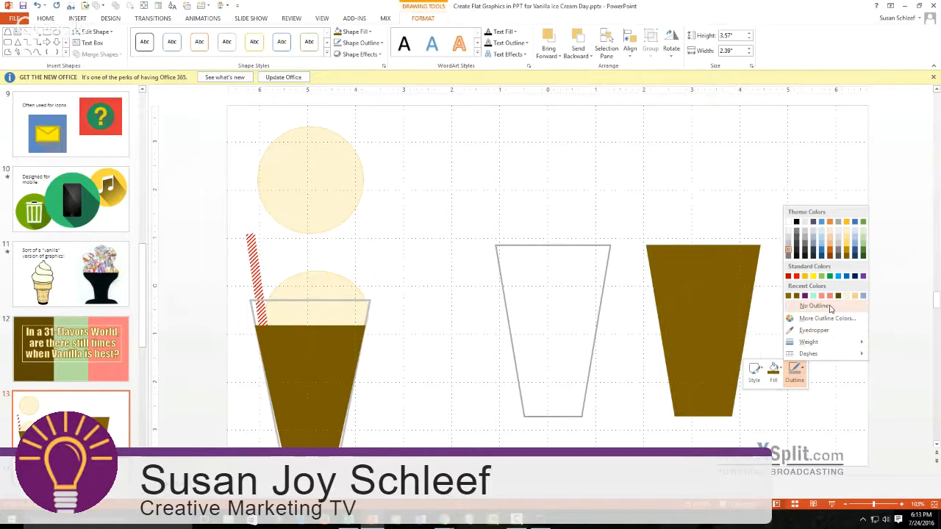
{"action": "left_click", "coordinate": [815, 304]}
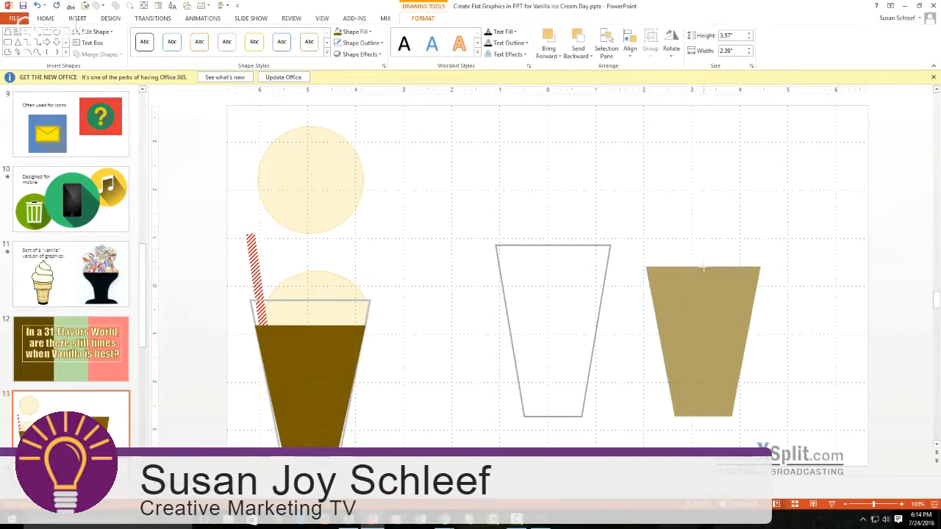
{"action": "left_click_drag", "start_coordinate": [702, 268], "coordinate": [702, 285]}
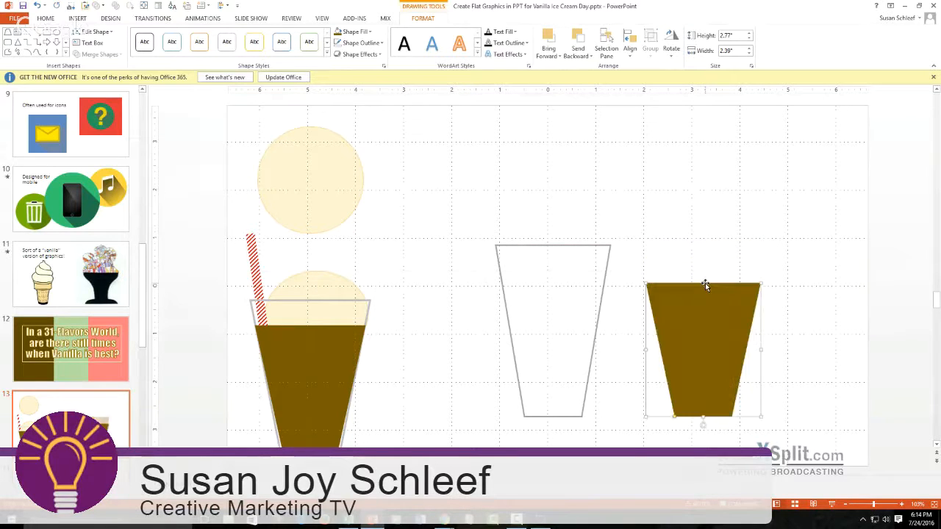
{"action": "mouse_move", "coordinate": [738, 326]}
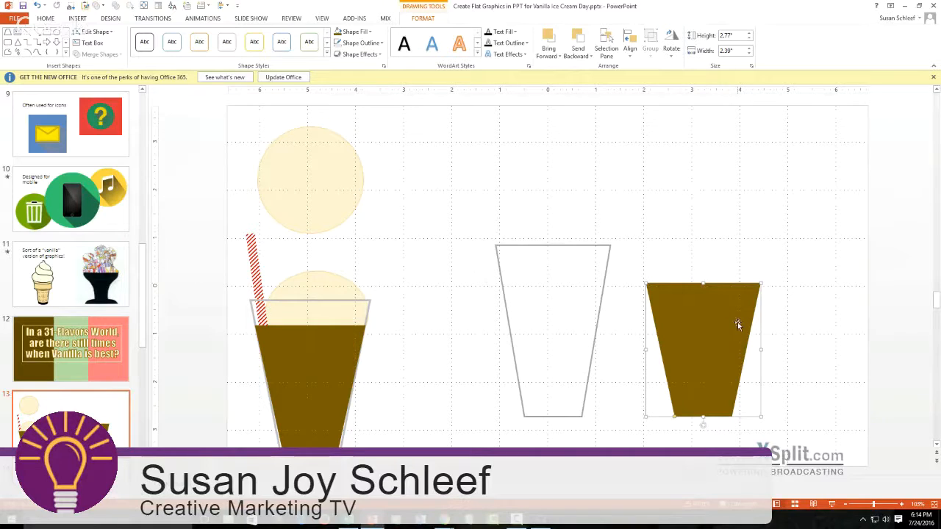
{"action": "mouse_move", "coordinate": [761, 350]}
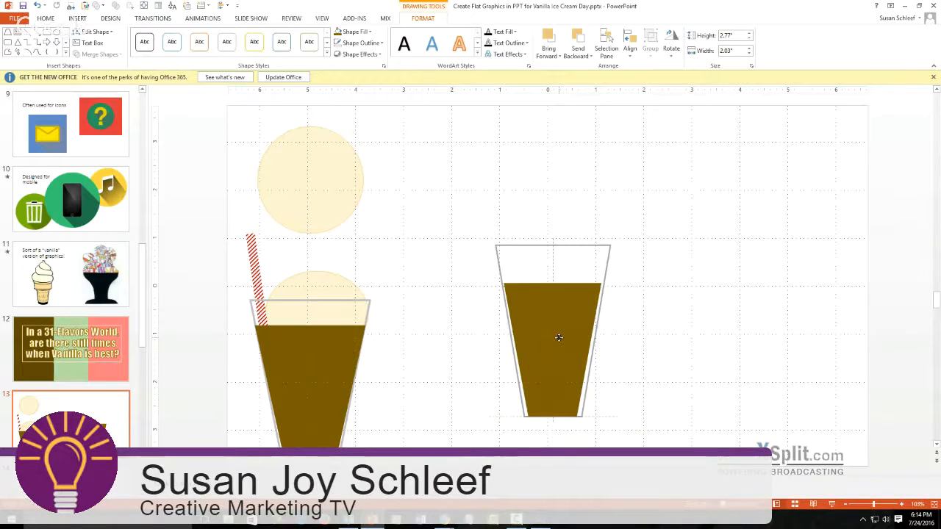
Edit the brown drink's points so its sides follow the slanted glass walls
{"action": "left_click", "coordinate": [555, 338]}
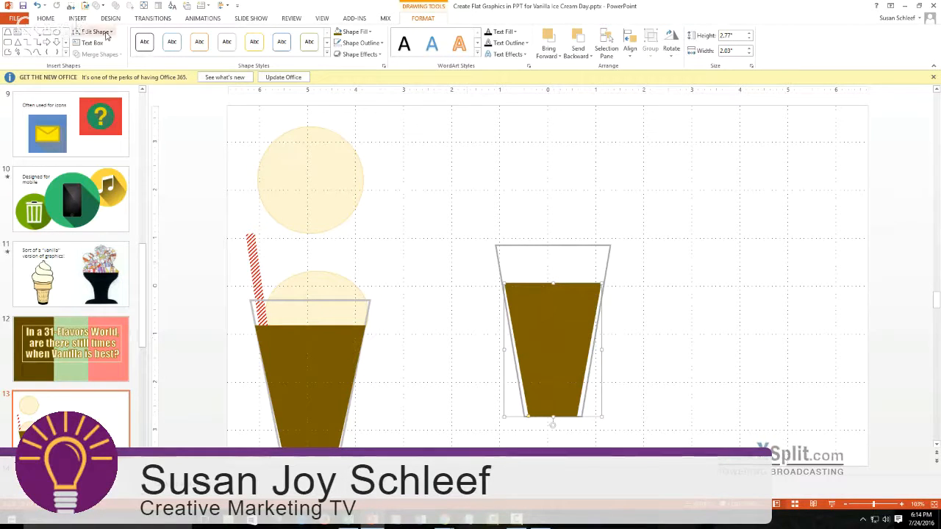
{"action": "left_click", "coordinate": [96, 33]}
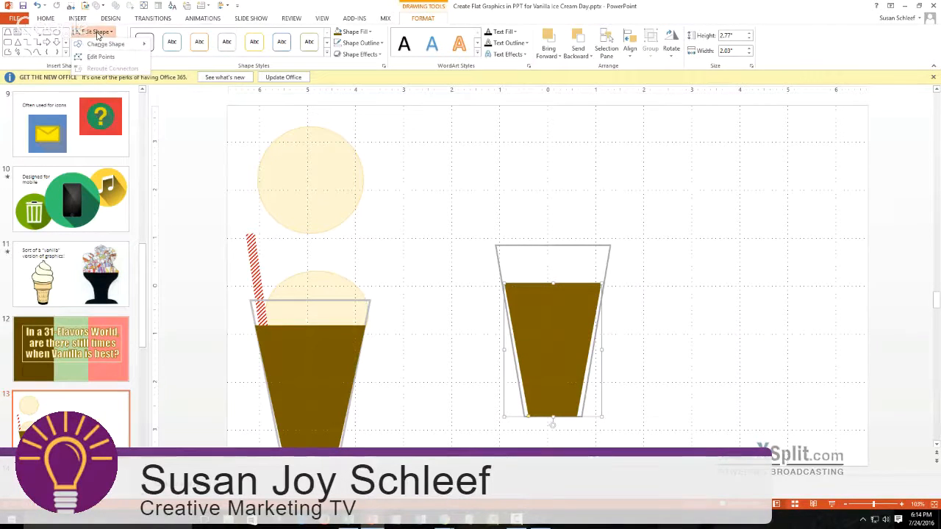
{"action": "mouse_move", "coordinate": [100, 55]}
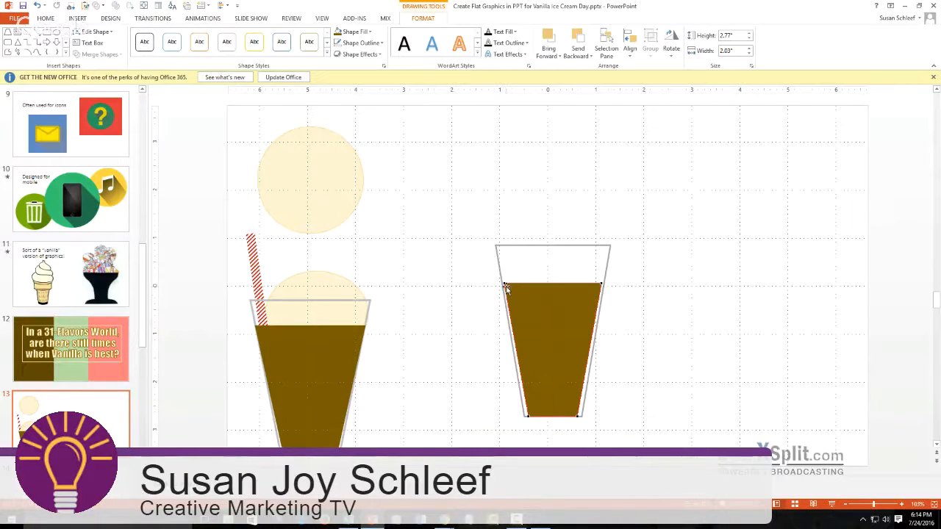
{"action": "mouse_move", "coordinate": [505, 291]}
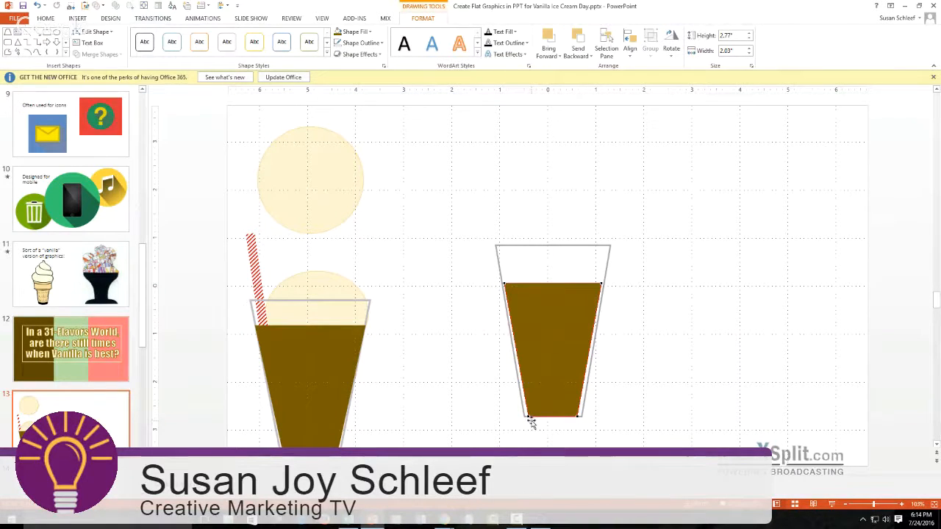
{"action": "left_click", "coordinate": [529, 417]}
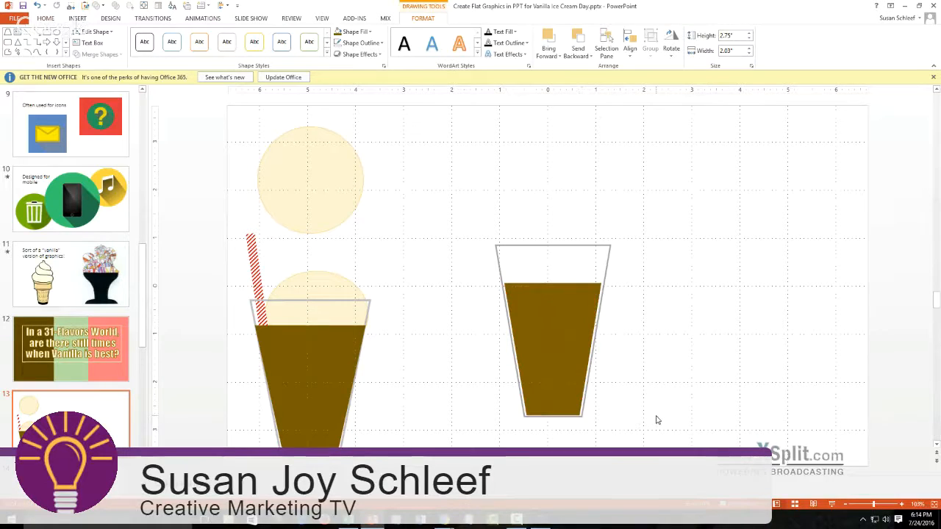
{"action": "left_click", "coordinate": [44, 17]}
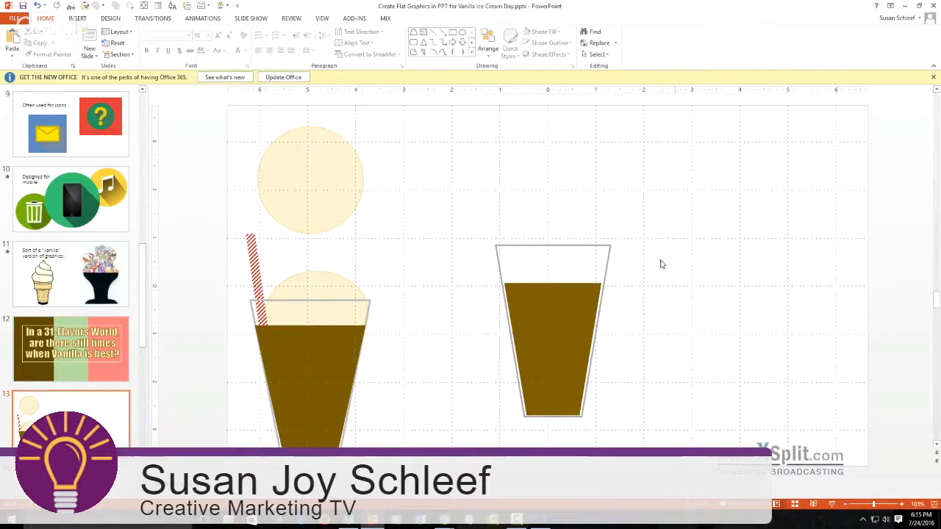
Move the spare cream scoop onto the right glass's rim and send it behind the glass front
{"action": "left_click", "coordinate": [331, 191]}
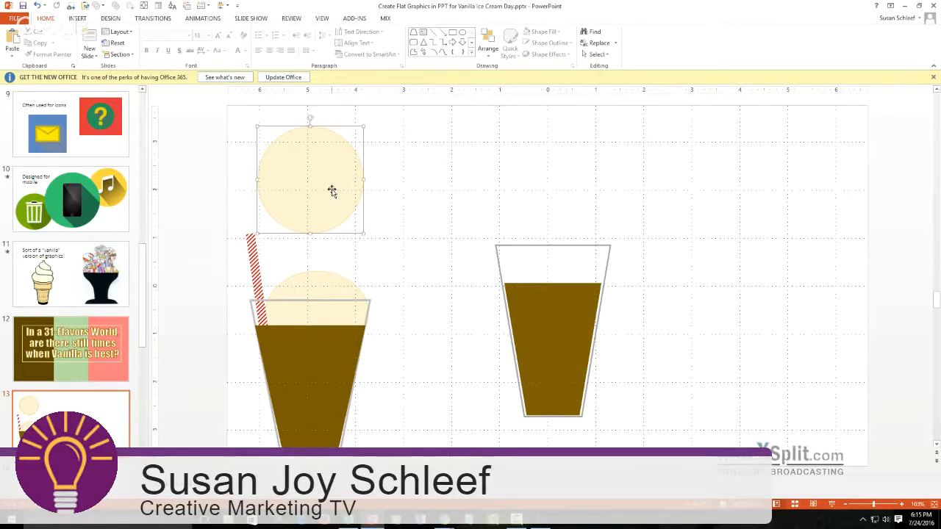
{"action": "left_click", "coordinate": [332, 179]}
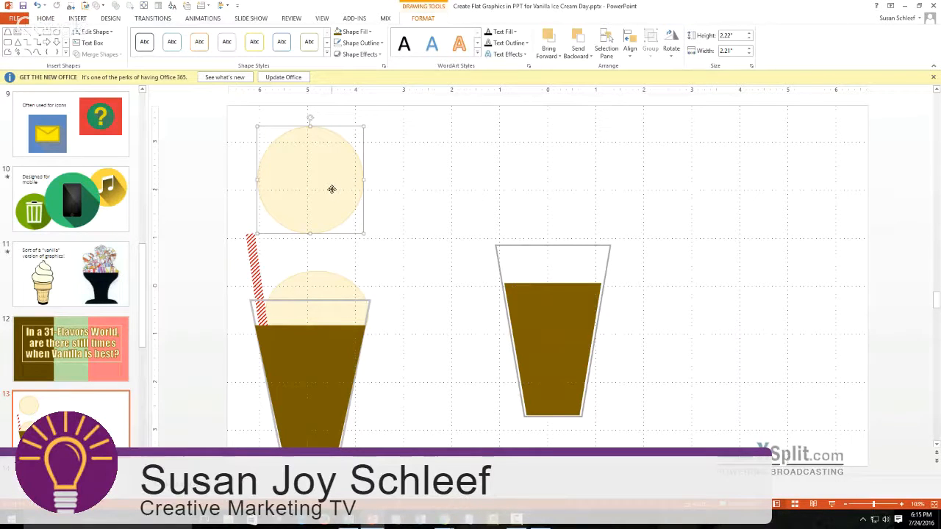
{"action": "left_click_drag", "start_coordinate": [332, 188], "coordinate": [425, 197]}
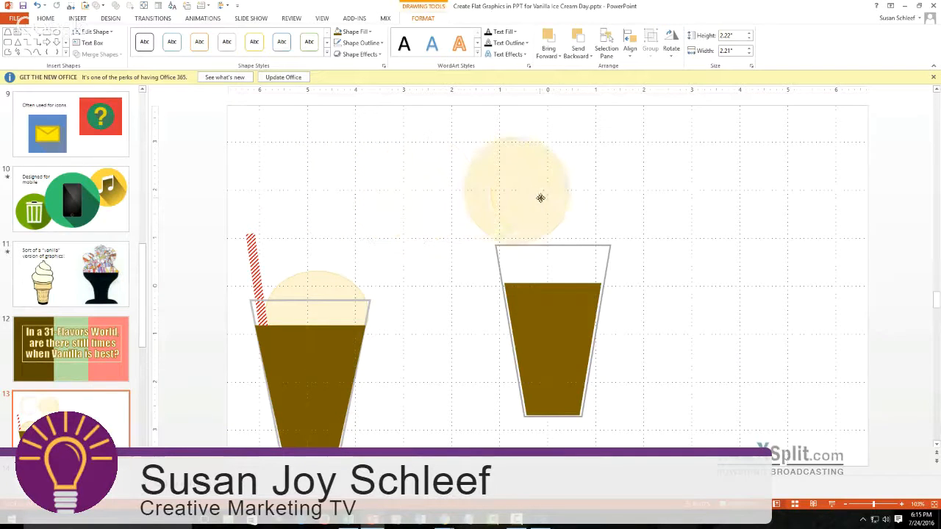
{"action": "left_click_drag", "start_coordinate": [541, 199], "coordinate": [579, 209]}
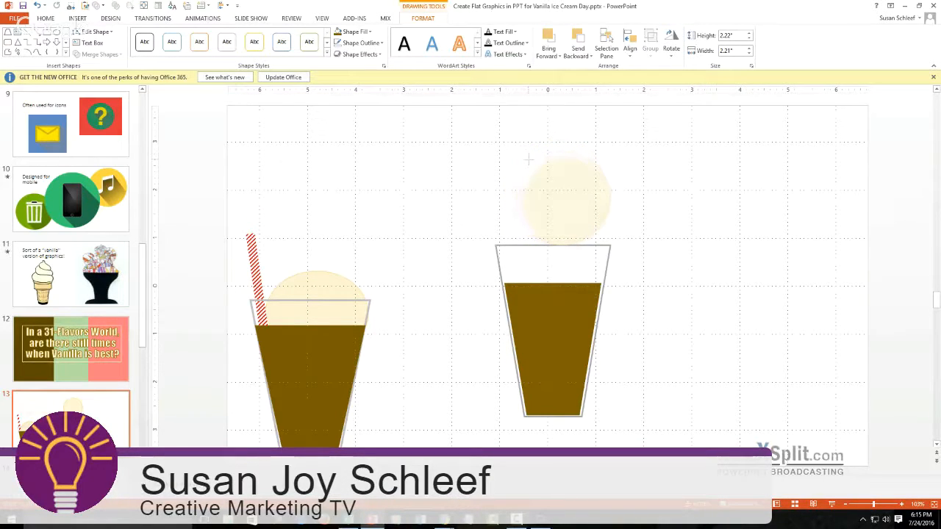
{"action": "left_click", "coordinate": [565, 199]}
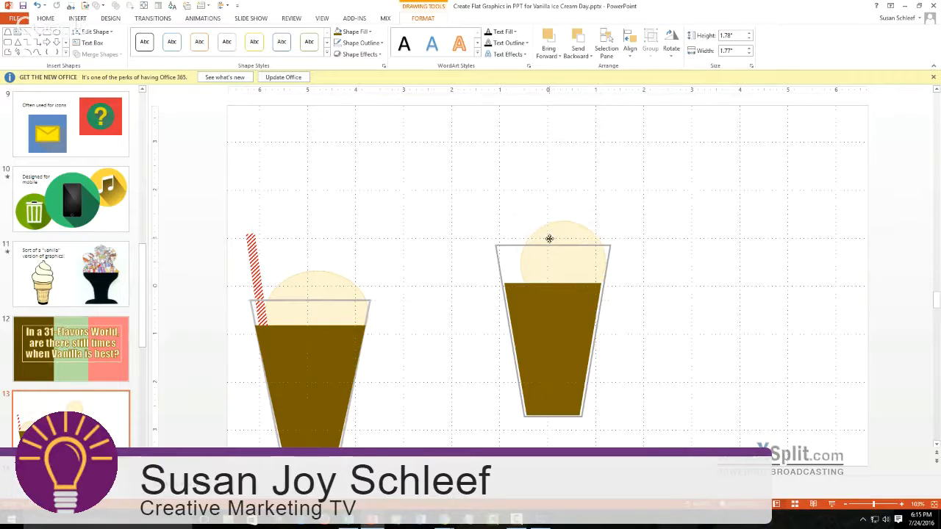
{"action": "left_click", "coordinate": [564, 250]}
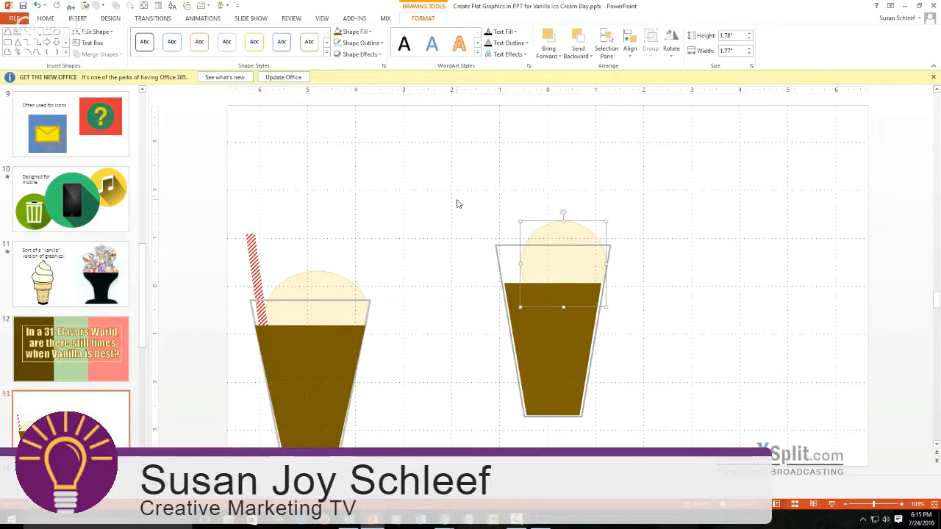
{"action": "left_click", "coordinate": [44, 18]}
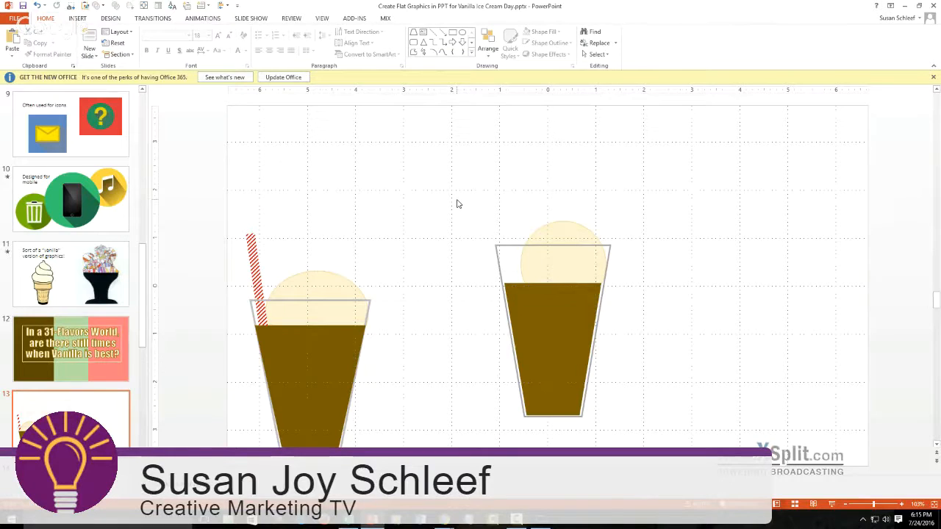
{"action": "mouse_move", "coordinate": [684, 199]}
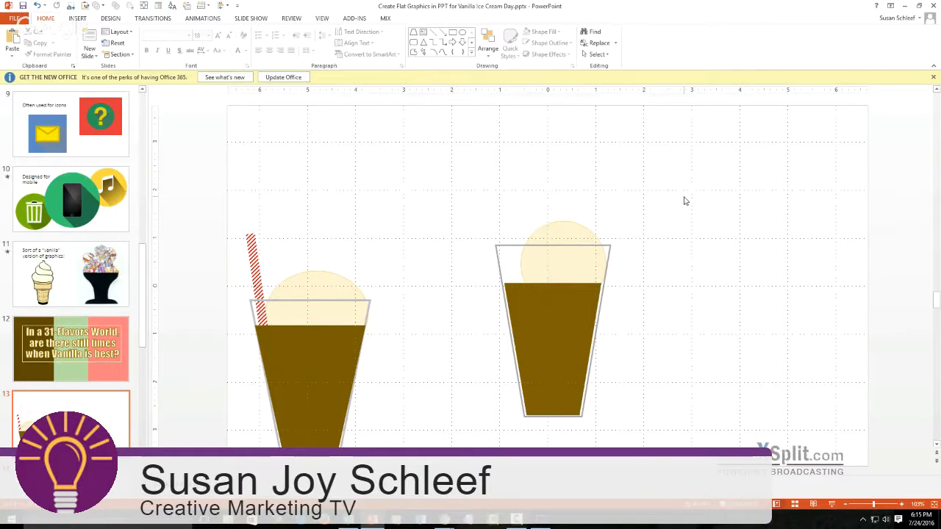
{"action": "mouse_move", "coordinate": [653, 185]}
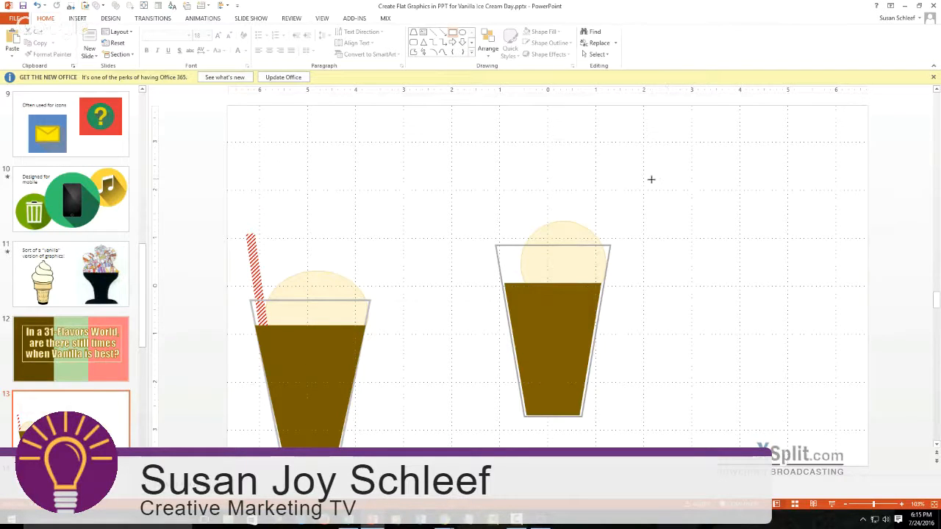
Draw a tall thin rectangle right of the glasses and bring up its Format Shape settings
{"action": "left_click_drag", "start_coordinate": [650, 191], "coordinate": [687, 330]}
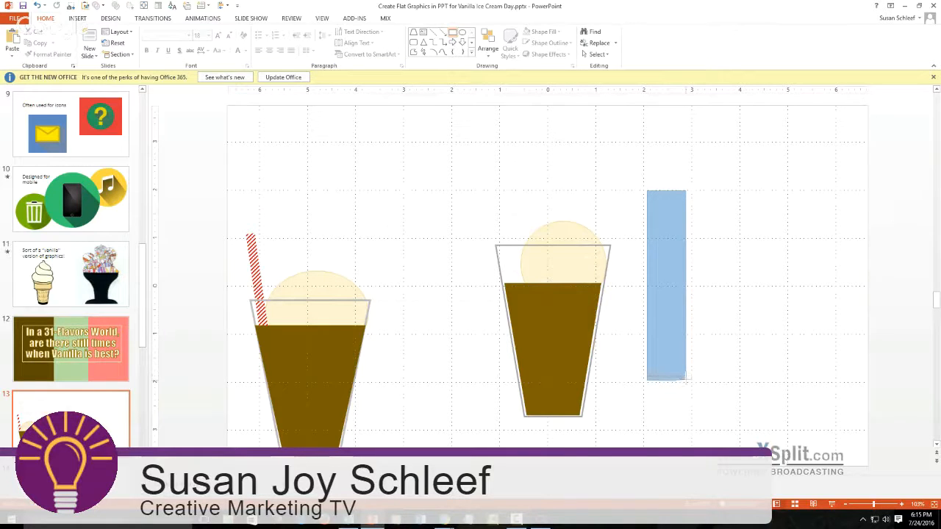
{"action": "left_click", "coordinate": [666, 286]}
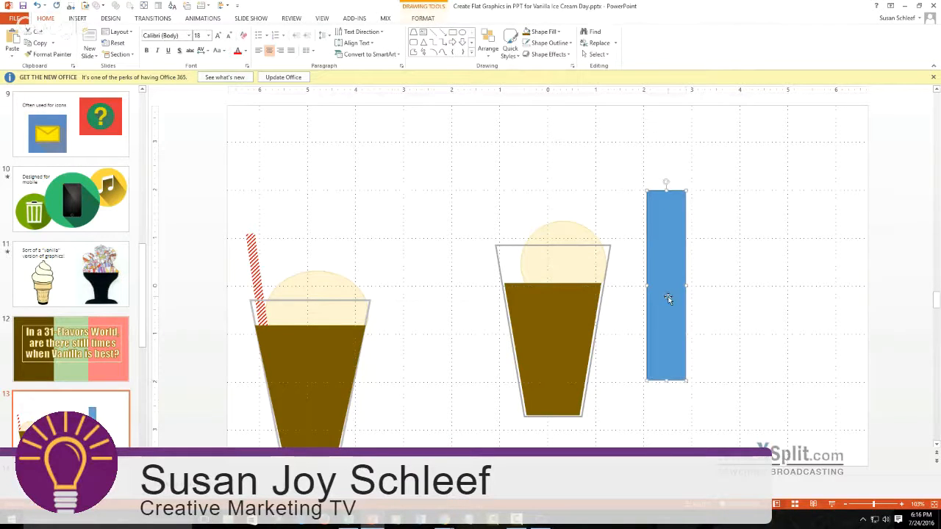
{"action": "right_click", "coordinate": [668, 300]}
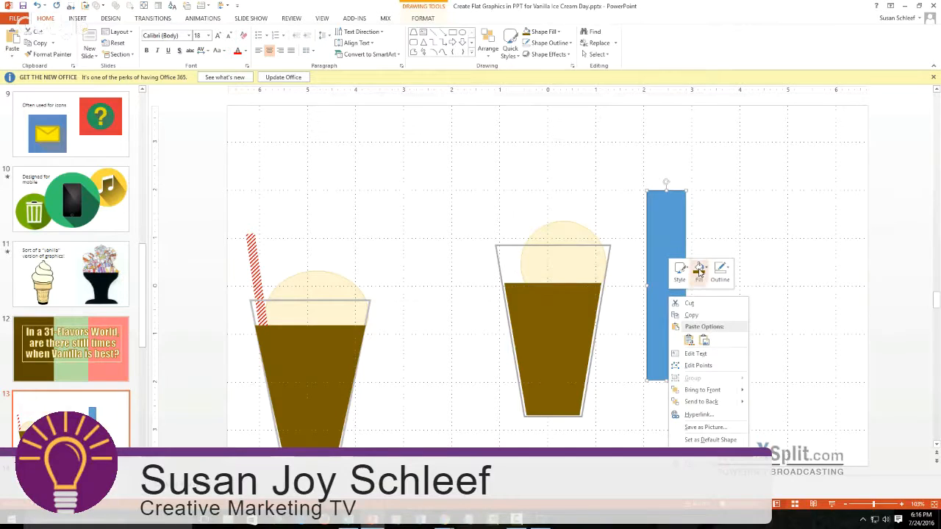
{"action": "left_click", "coordinate": [698, 271]}
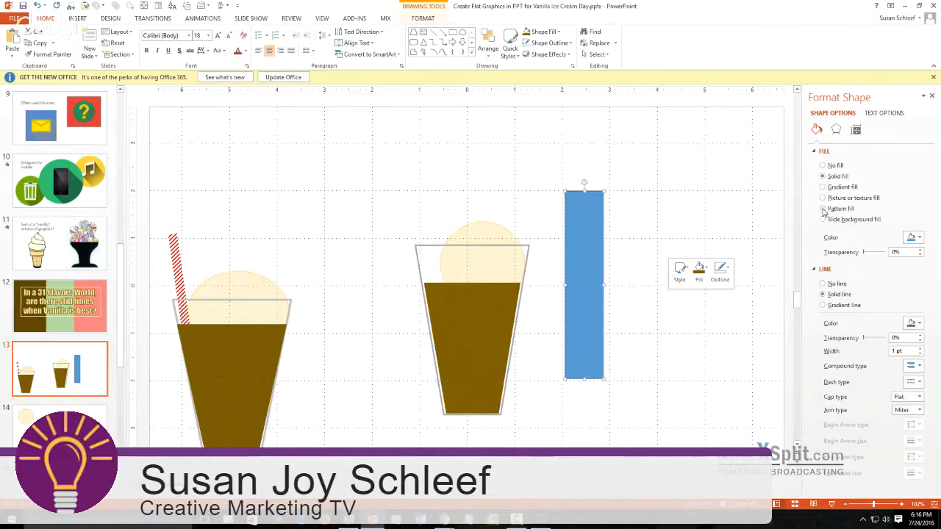
Give the rectangle a red diagonal-stripe pattern fill with no line
{"action": "left_click", "coordinate": [823, 209]}
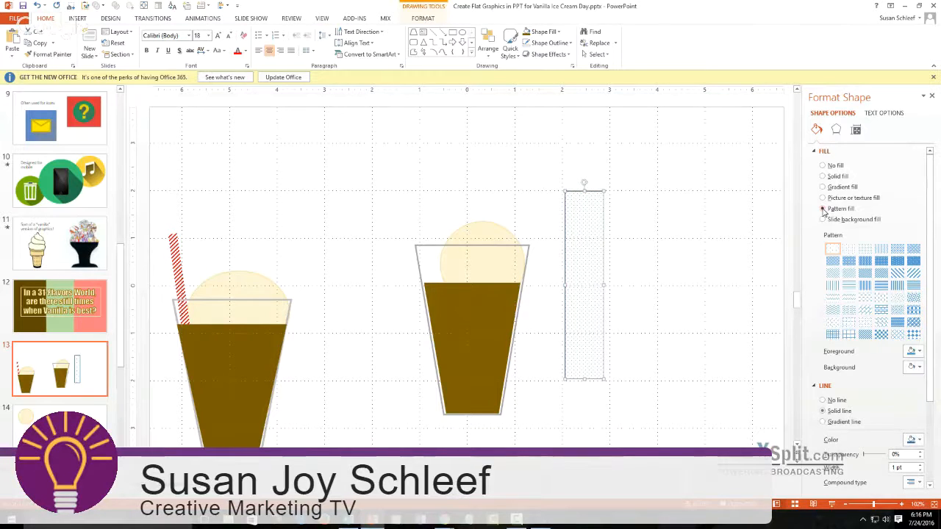
{"action": "left_click", "coordinate": [823, 208]}
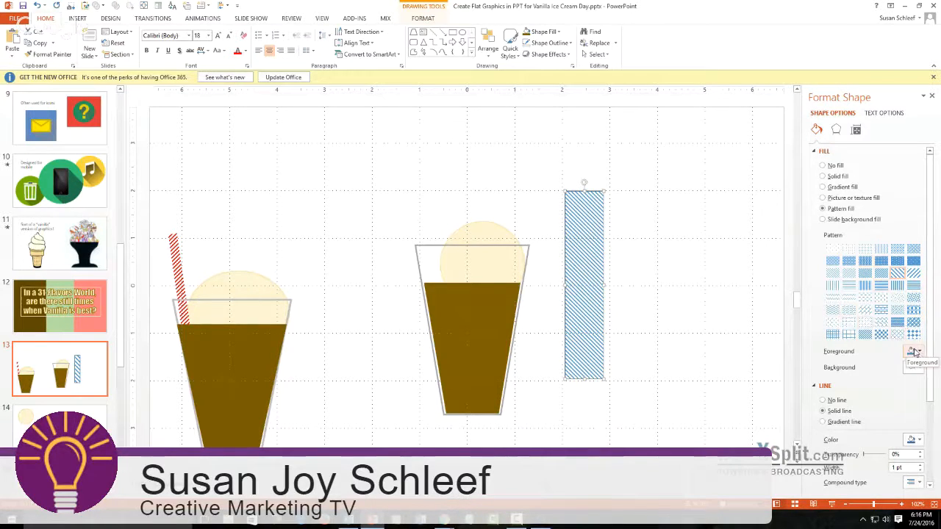
{"action": "left_click", "coordinate": [914, 351]}
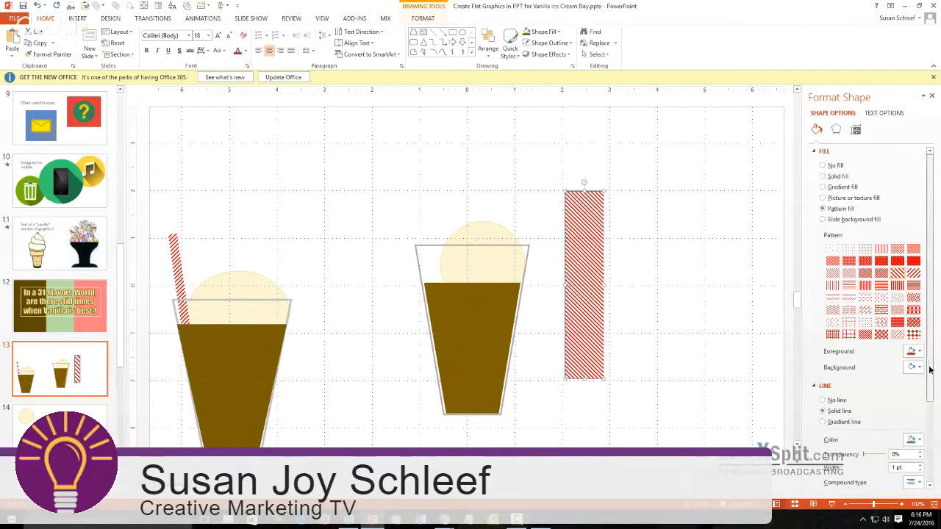
{"action": "scroll", "scroll_direction": "down", "scroll_amount": 3}
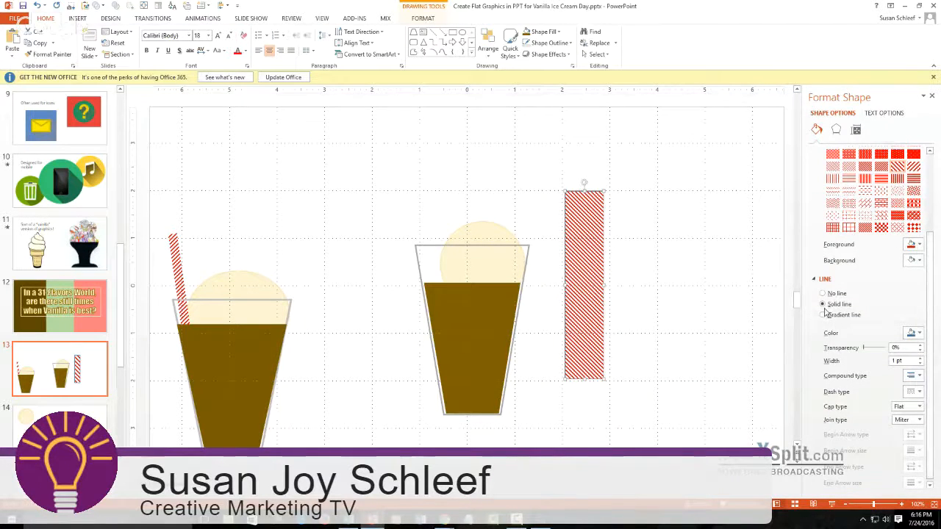
{"action": "left_click", "coordinate": [823, 294]}
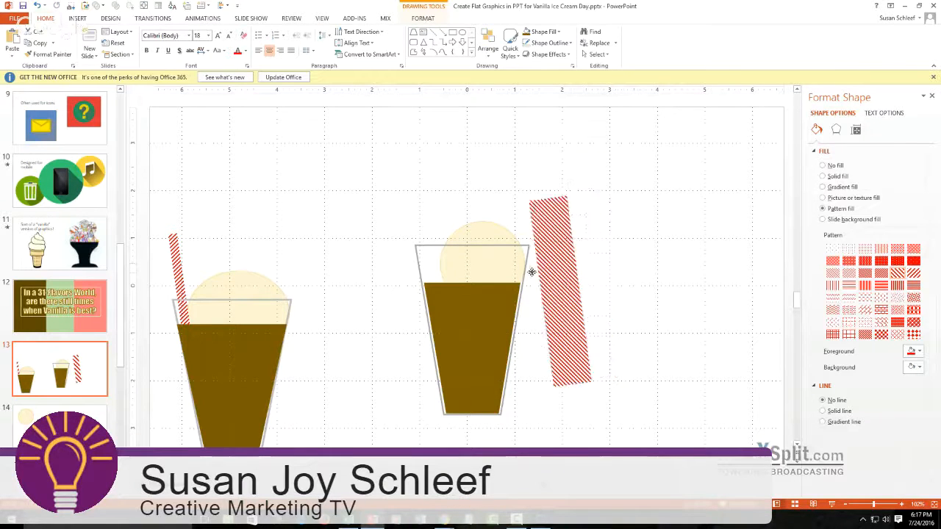
Lean the striped straw into the right glass and send it behind the scoop and glass
{"action": "left_click_drag", "start_coordinate": [555, 294], "coordinate": [441, 308]}
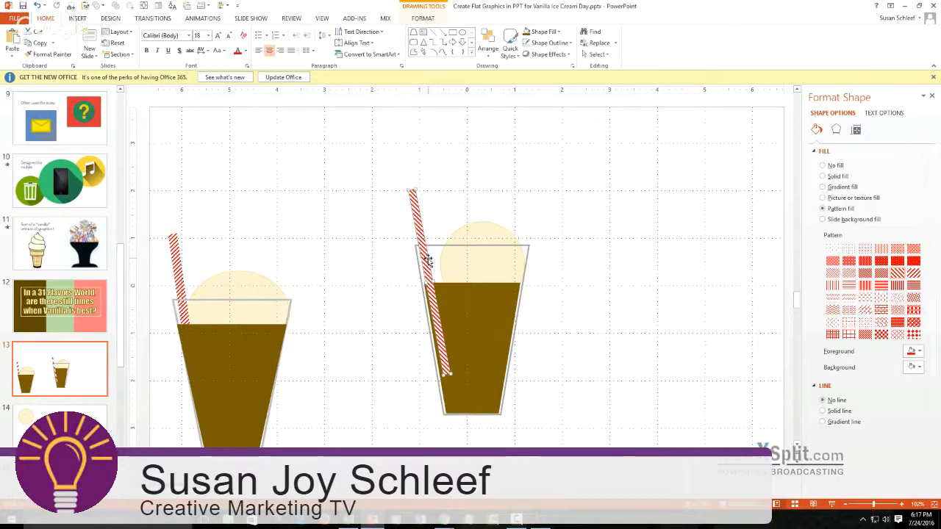
{"action": "right_click", "coordinate": [426, 262]}
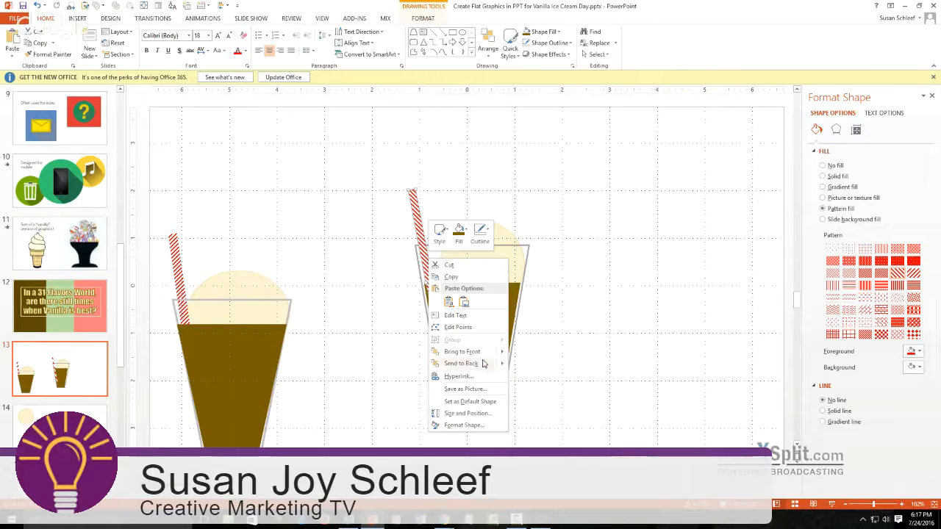
{"action": "mouse_move", "coordinate": [461, 364]}
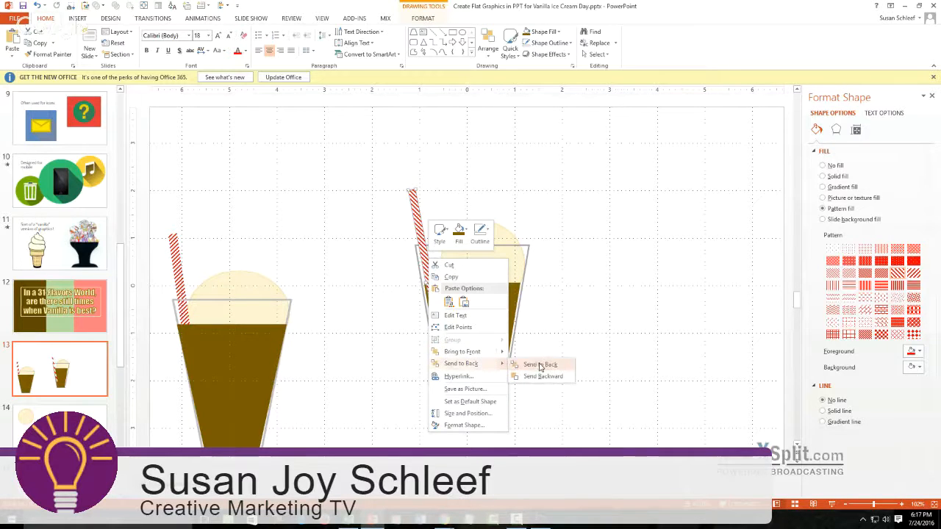
{"action": "left_click", "coordinate": [540, 364]}
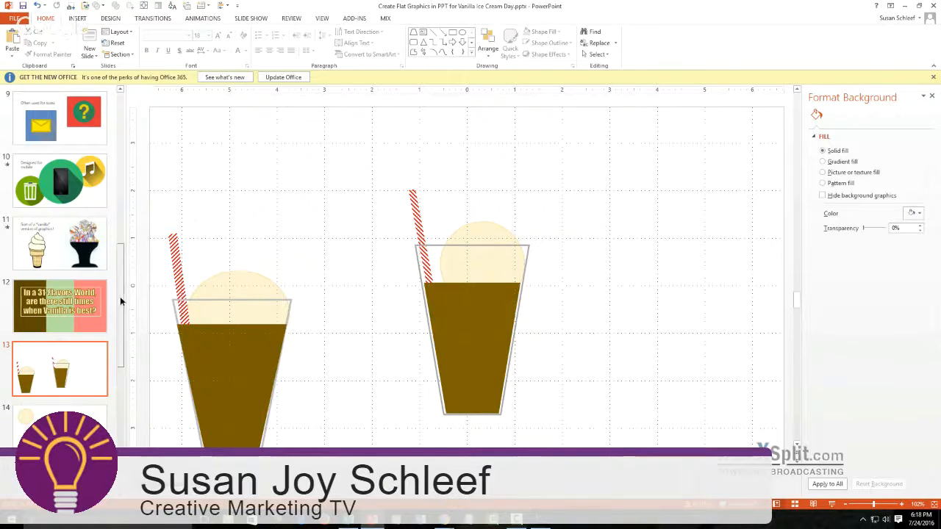
Go to the apple-pie slide and place a copied blue plate left of the pie
{"action": "scroll", "scroll_direction": "down", "scroll_amount": 3}
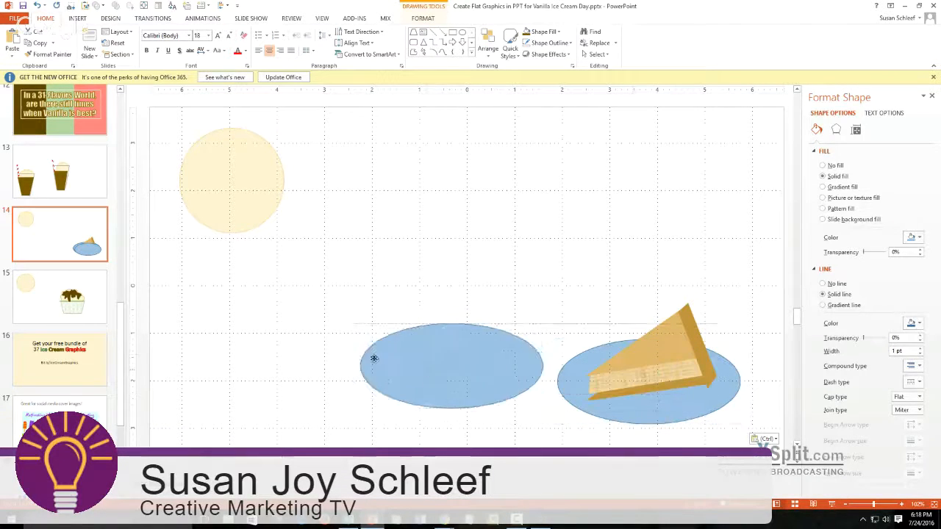
{"action": "left_click_drag", "start_coordinate": [453, 360], "coordinate": [375, 357]}
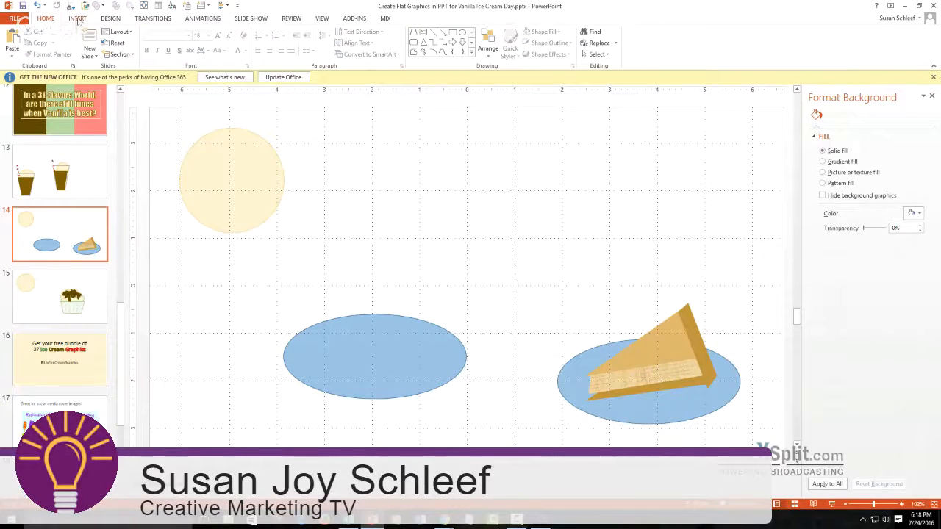
Start inserting a picture from file and browse into Local Disk > MY BUSINESS
{"action": "left_click", "coordinate": [77, 18]}
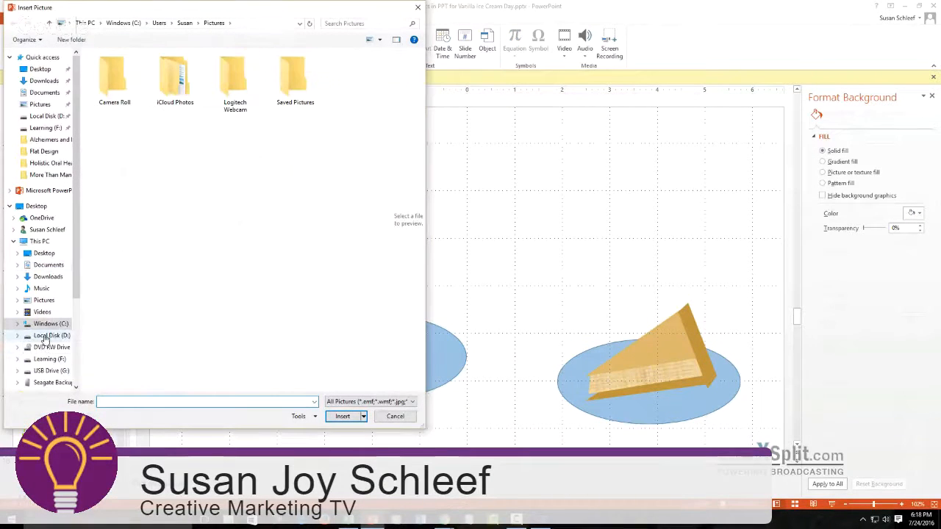
{"action": "left_click", "coordinate": [53, 335]}
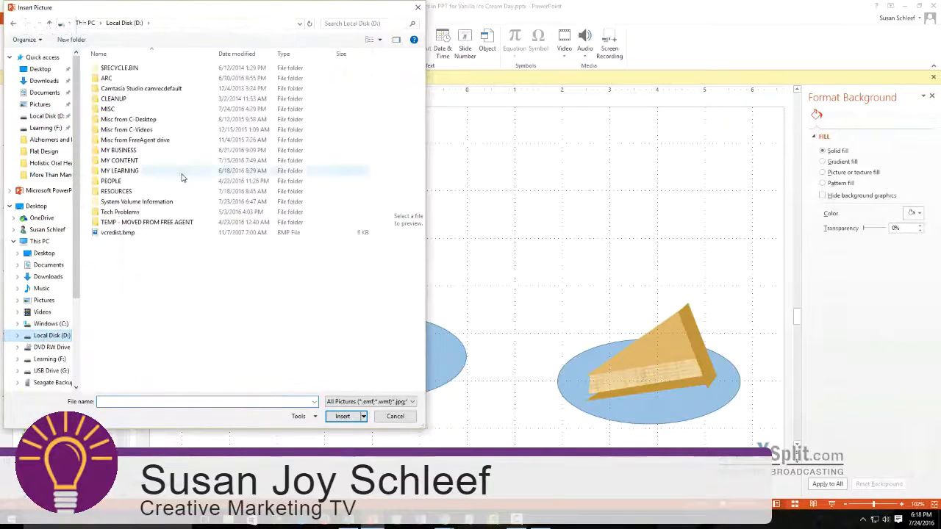
{"action": "left_click", "coordinate": [120, 161]}
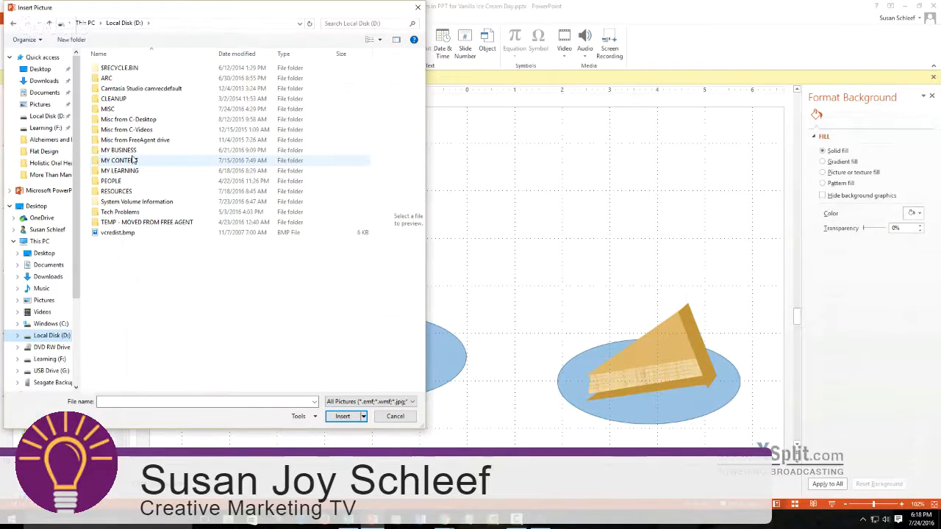
{"action": "left_click", "coordinate": [119, 150]}
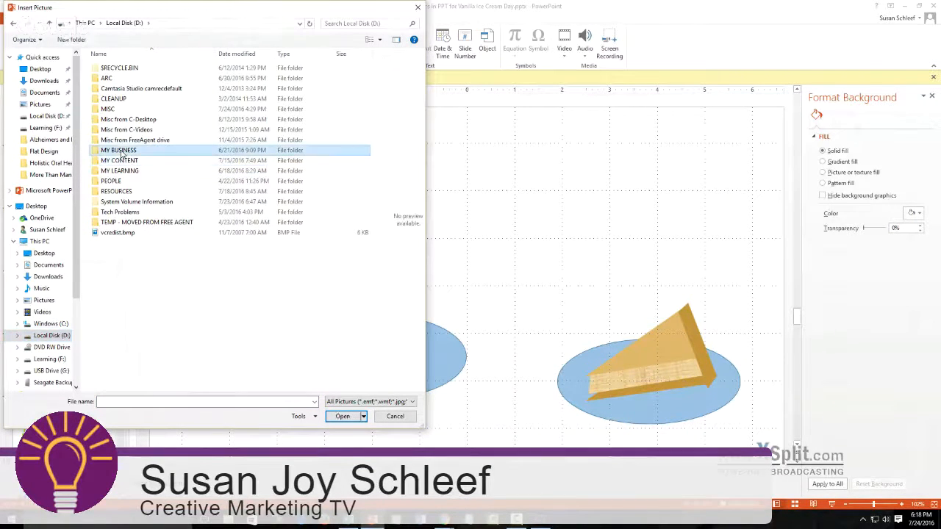
{"action": "double_click", "coordinate": [117, 150]}
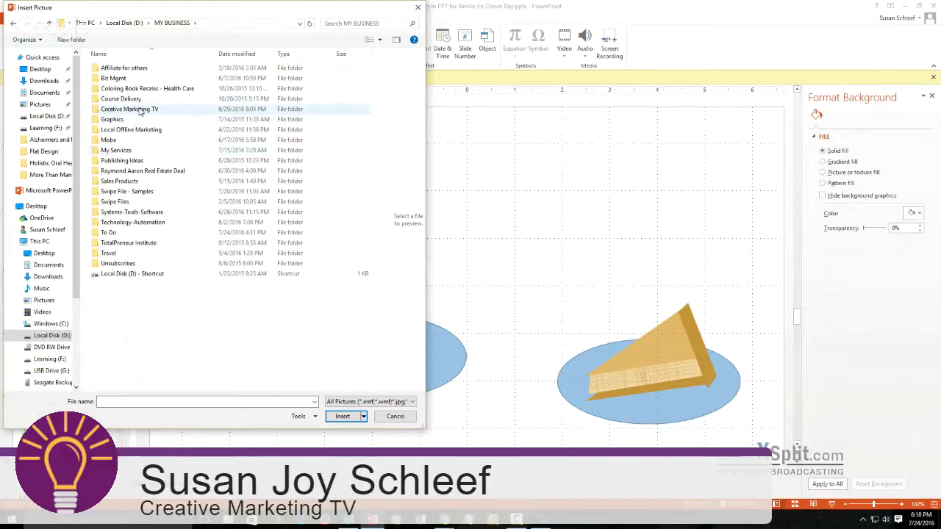
Continue through Creative Marketing TV, Special Training Hangouts, 2016 into the ice cream day folder
{"action": "double_click", "coordinate": [129, 109]}
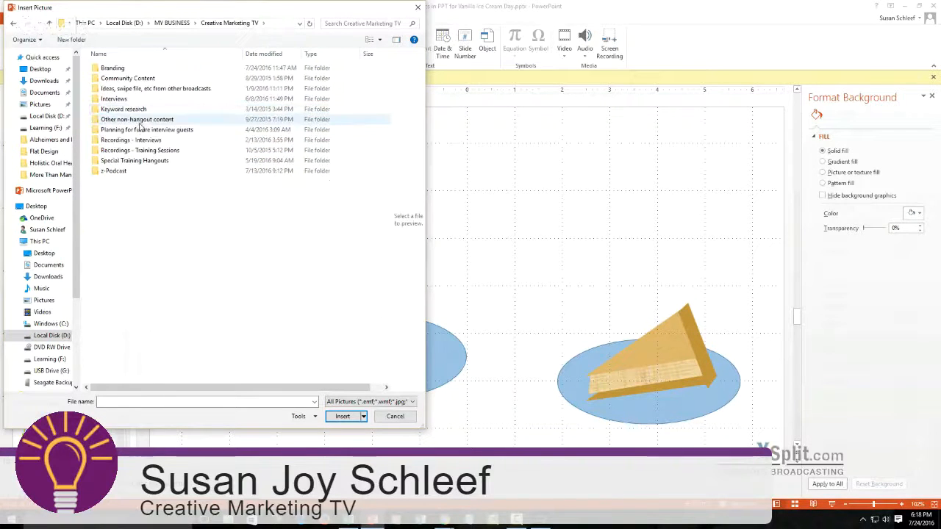
{"action": "double_click", "coordinate": [135, 161]}
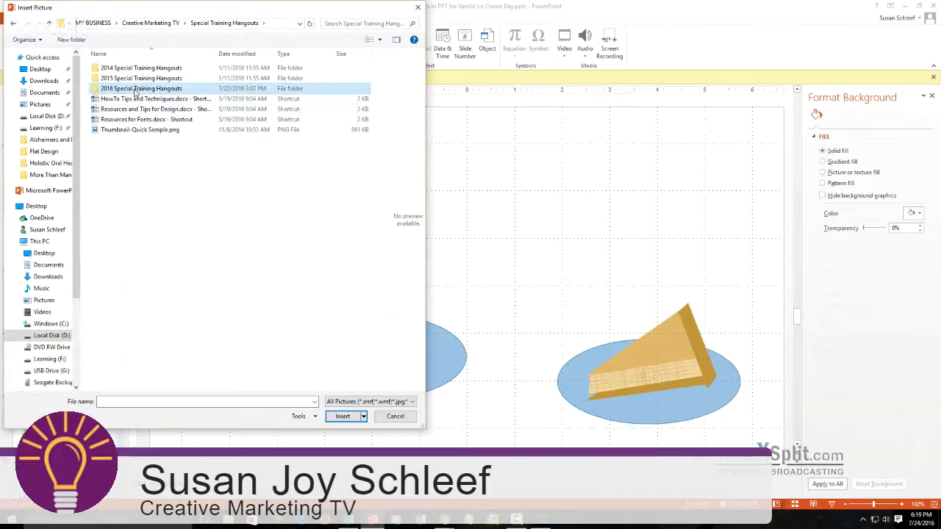
{"action": "double_click", "coordinate": [142, 88]}
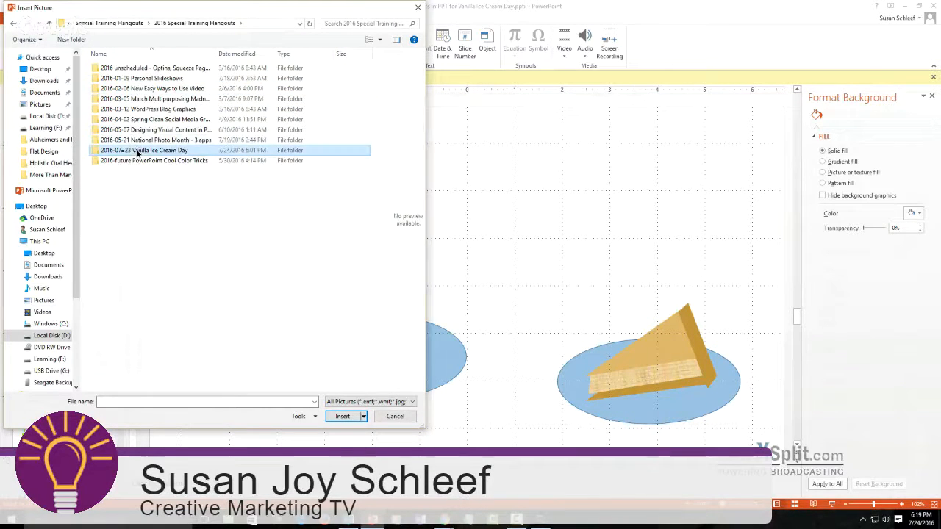
{"action": "double_click", "coordinate": [144, 150]}
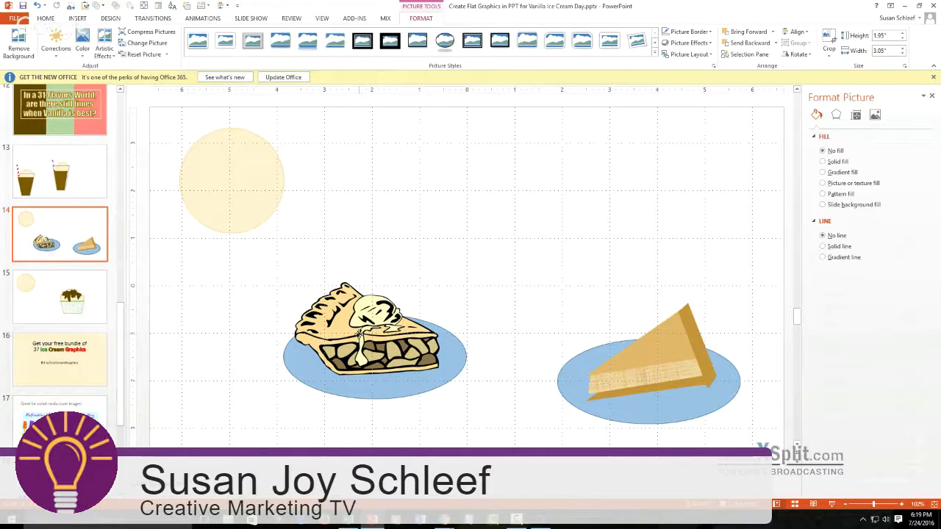
Shrink the vanilla circle into a small scoop placed above and between the two pie plates
{"action": "left_click", "coordinate": [360, 330]}
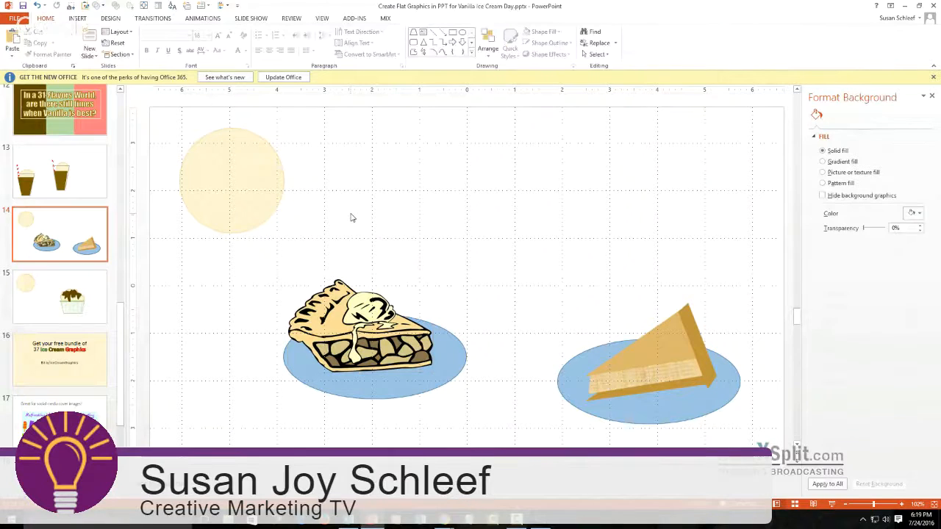
{"action": "left_click", "coordinate": [233, 179]}
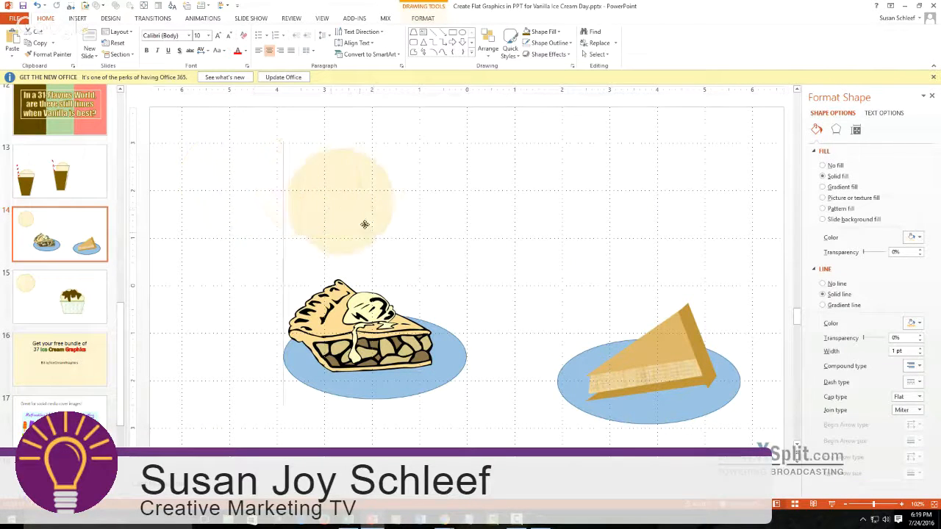
{"action": "left_click_drag", "start_coordinate": [365, 223], "coordinate": [403, 265]}
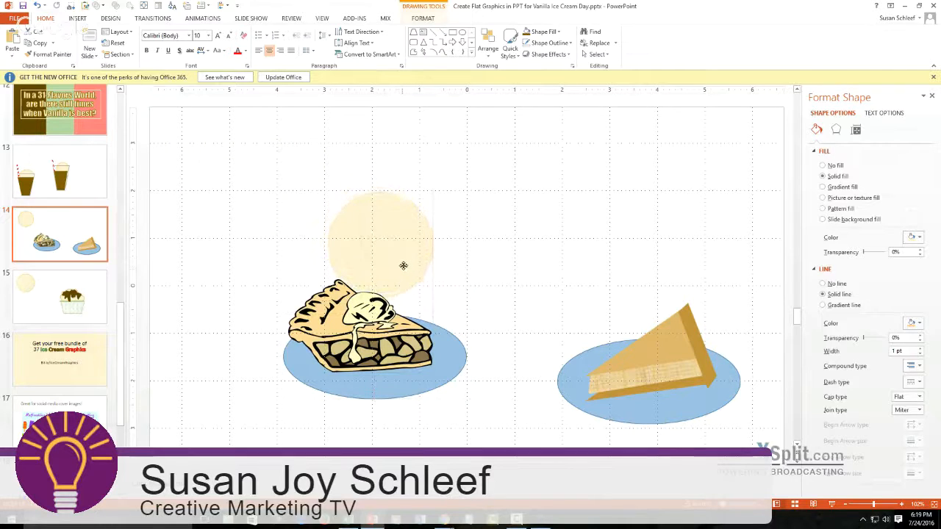
{"action": "left_click", "coordinate": [403, 265]}
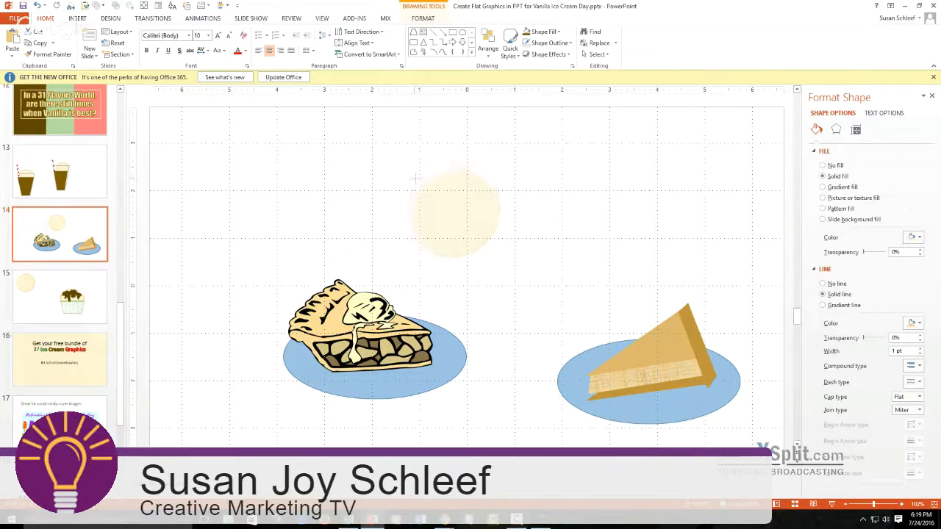
{"action": "left_click", "coordinate": [453, 213]}
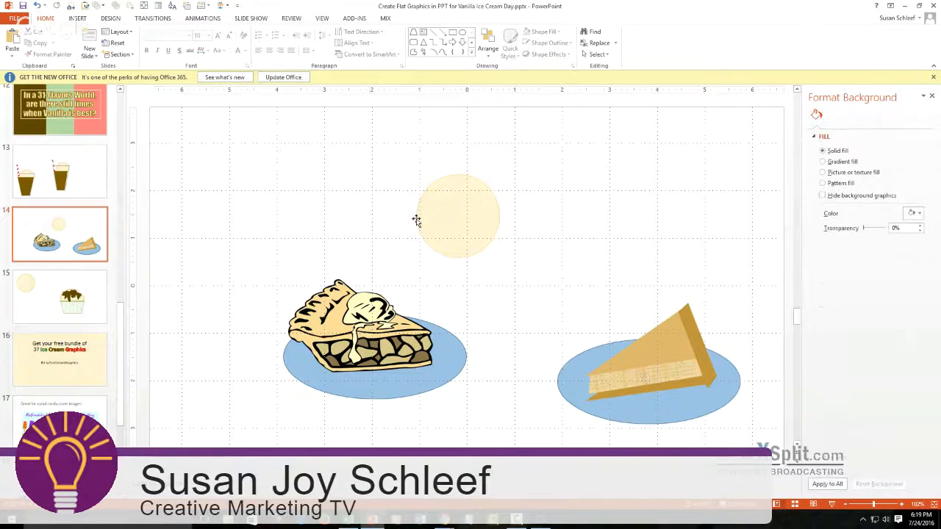
{"action": "mouse_move", "coordinate": [404, 237]}
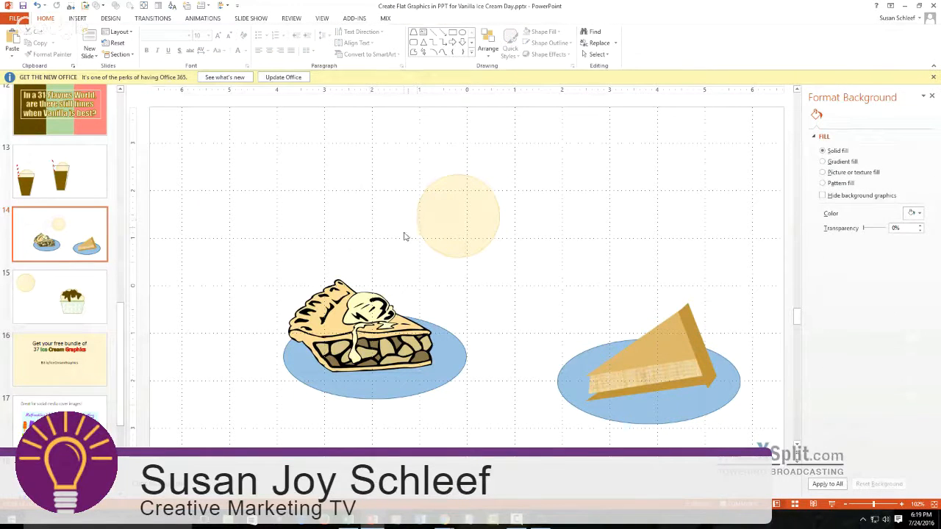
{"action": "mouse_move", "coordinate": [567, 264]}
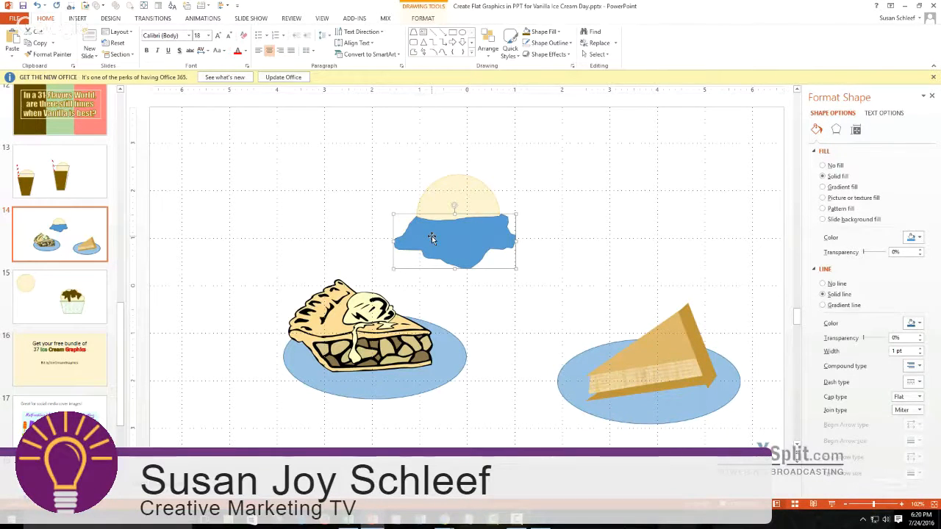
Fill the melted drip shape with the scoop's cream colour and remove its outline
{"action": "right_click", "coordinate": [432, 238]}
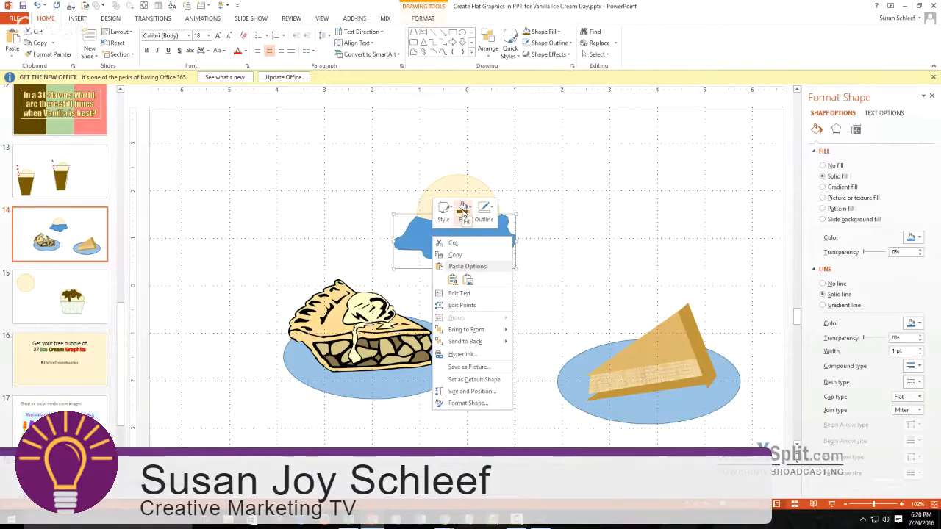
{"action": "left_click", "coordinate": [461, 214]}
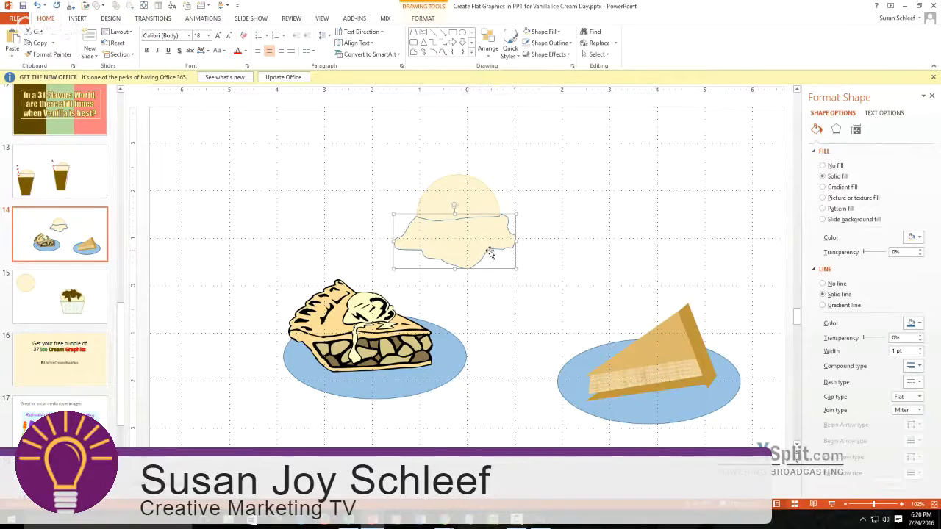
{"action": "right_click", "coordinate": [485, 253]}
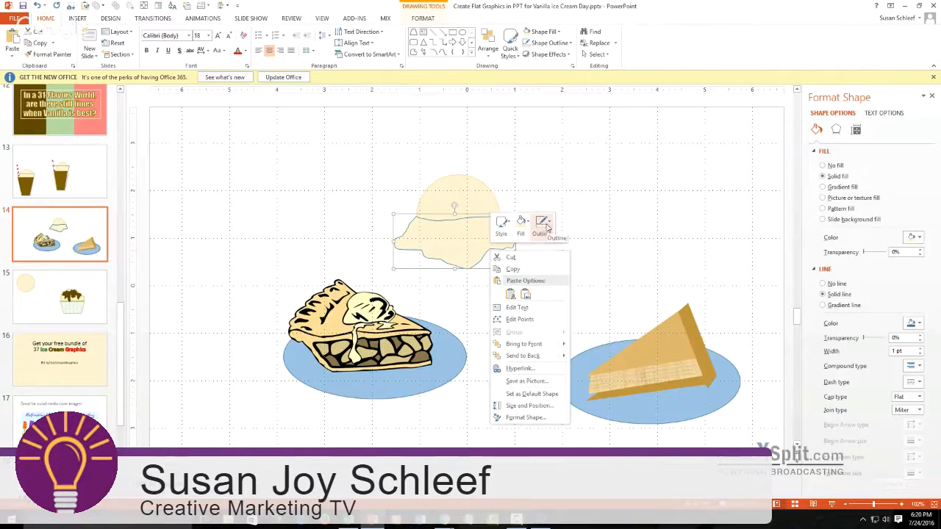
{"action": "left_click", "coordinate": [541, 223]}
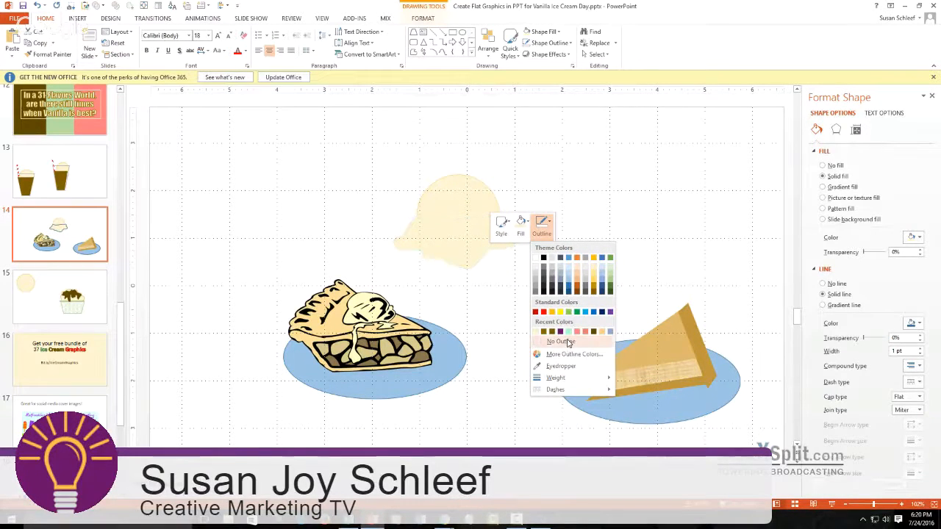
{"action": "left_click", "coordinate": [560, 341]}
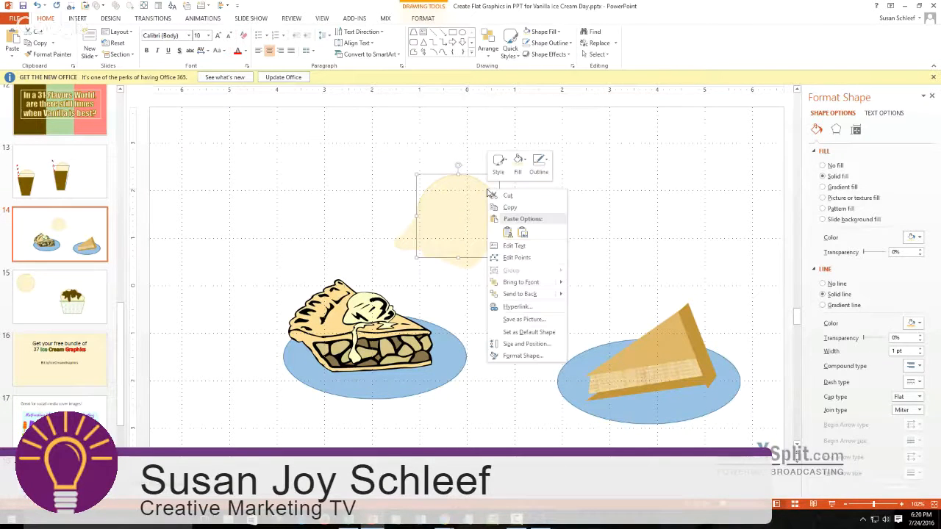
Remove the outline from the scoop circle as well
{"action": "left_click", "coordinate": [538, 161]}
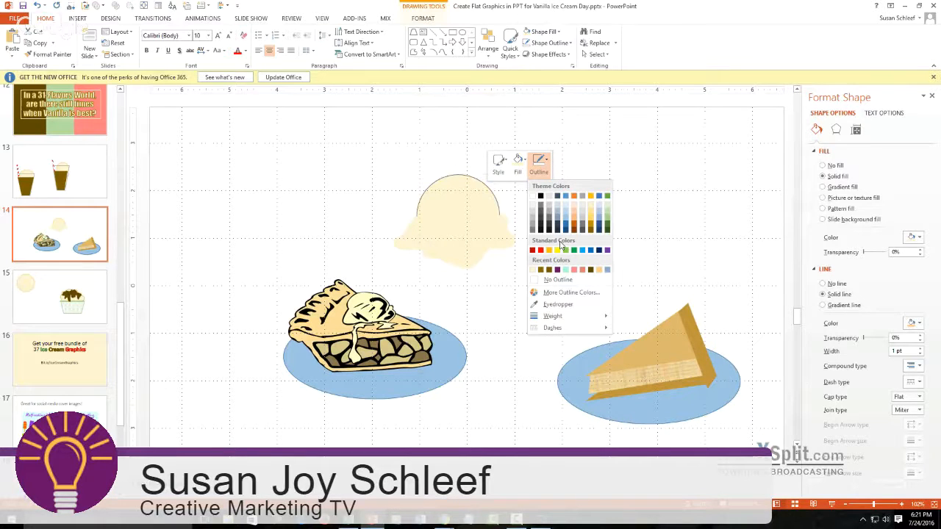
{"action": "left_click", "coordinate": [558, 279]}
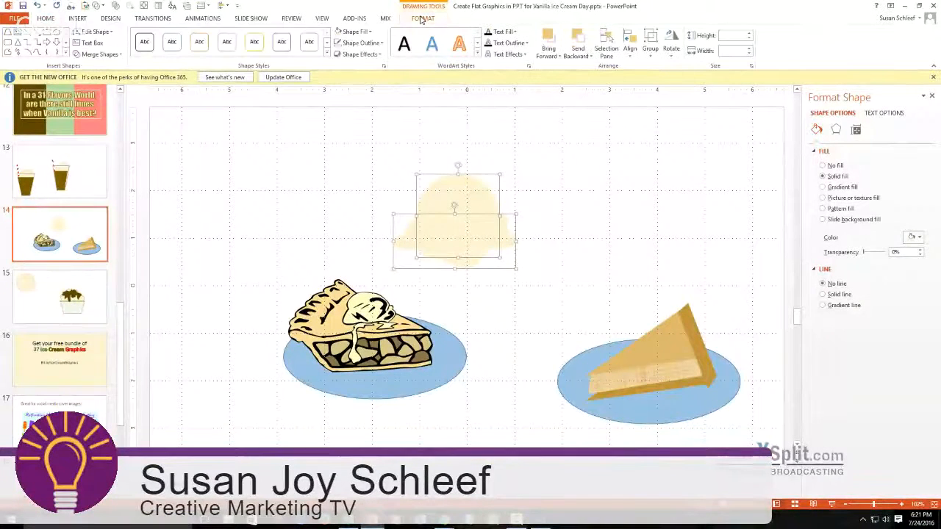
{"action": "mouse_move", "coordinate": [100, 55]}
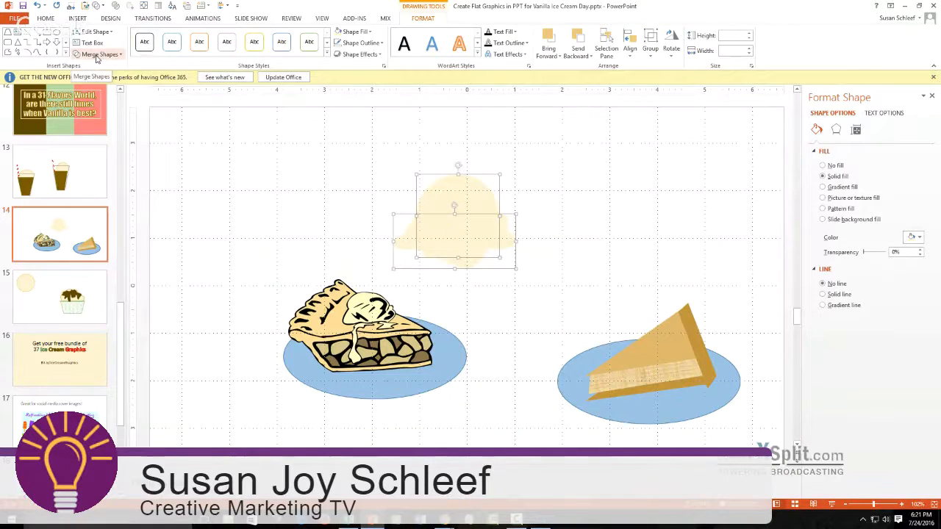
Merge the scoop and drips into one shape with Union and resize it
{"action": "left_click", "coordinate": [99, 55]}
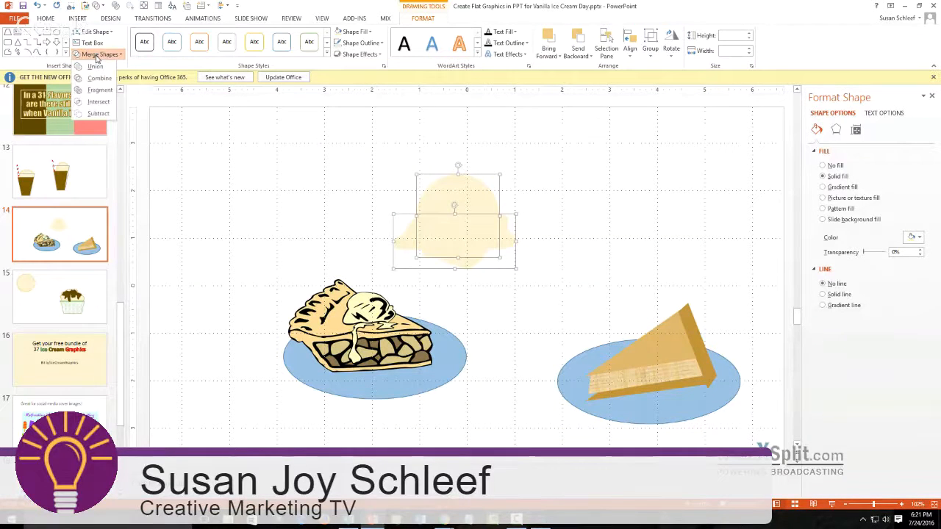
{"action": "left_click", "coordinate": [96, 66]}
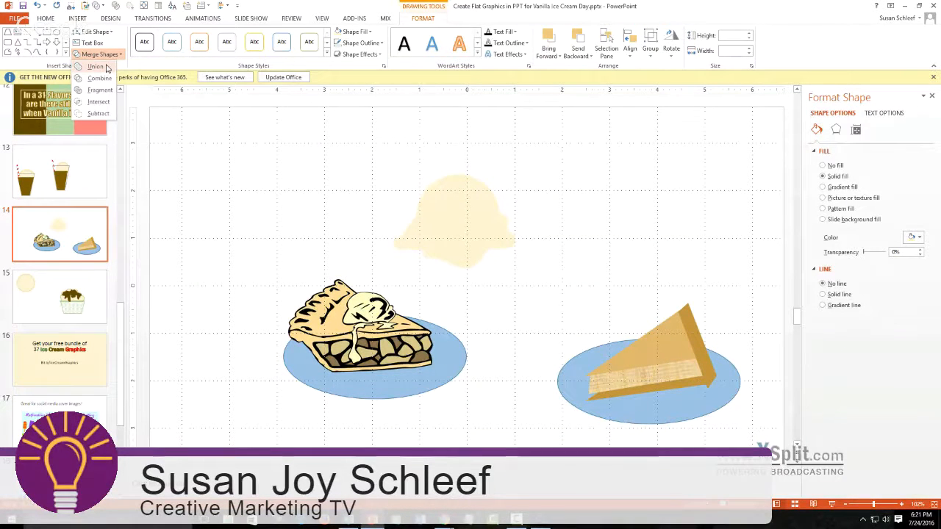
{"action": "left_click", "coordinate": [95, 66]}
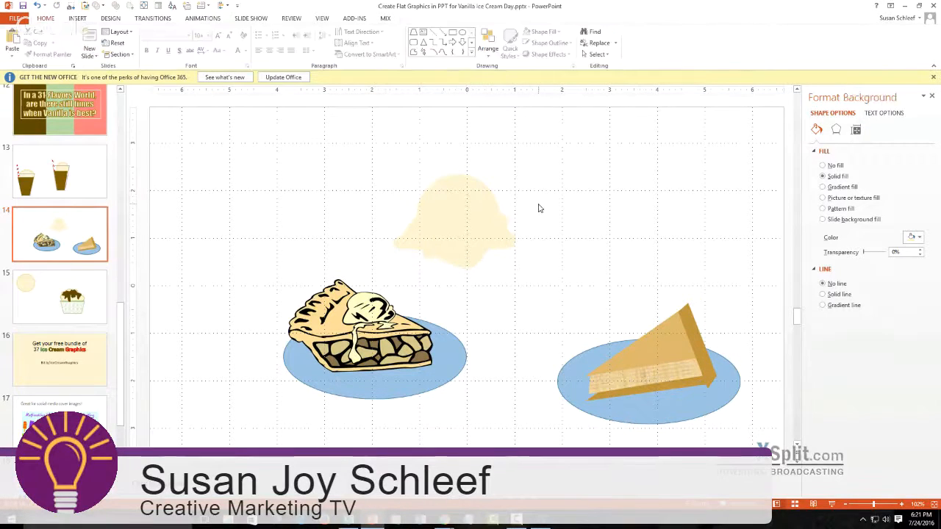
{"action": "right_click", "coordinate": [454, 221]}
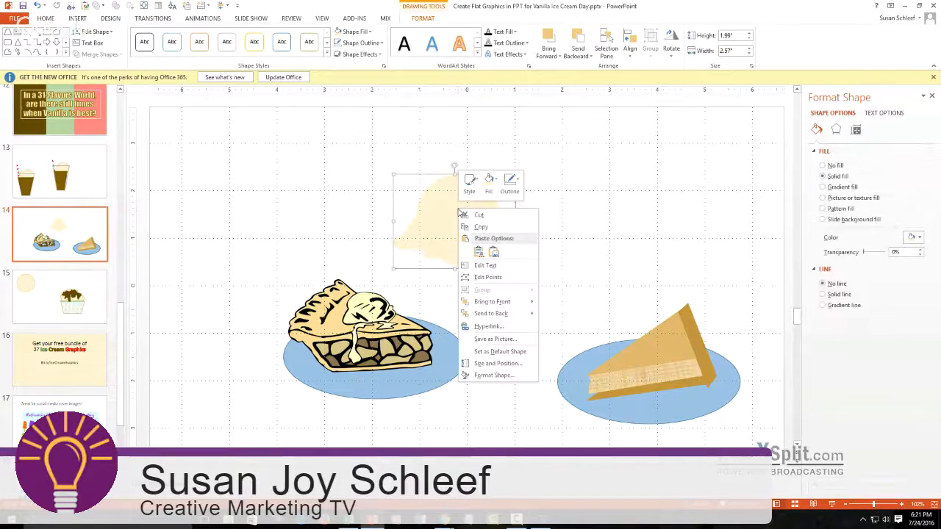
{"action": "mouse_move", "coordinate": [510, 183]}
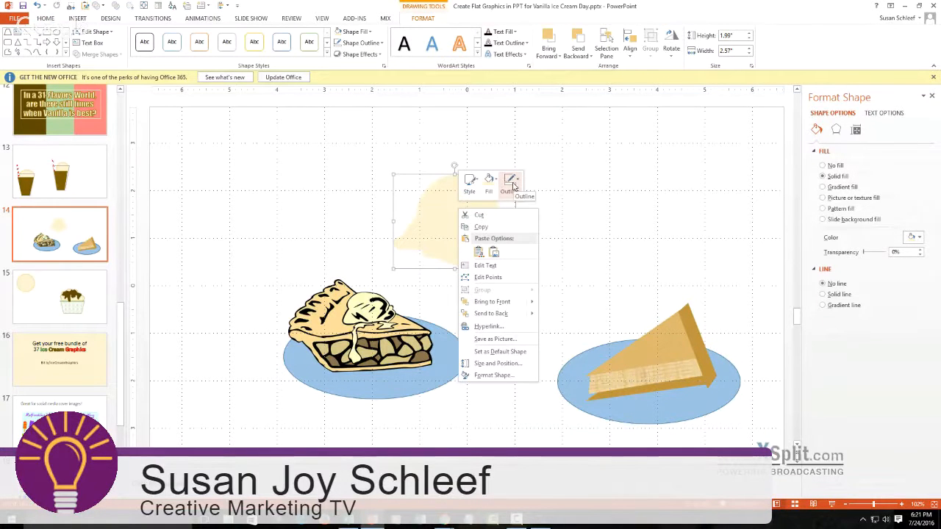
{"action": "left_click", "coordinate": [509, 184]}
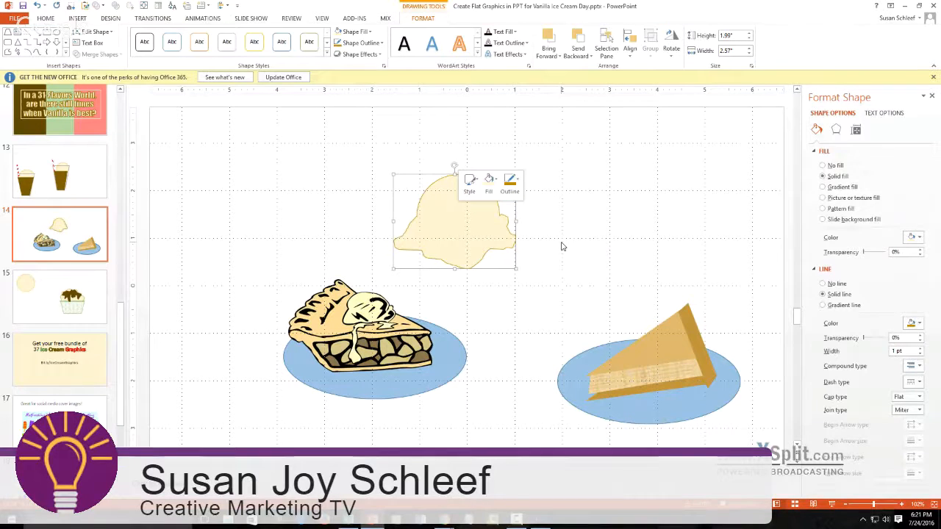
{"action": "mouse_move", "coordinate": [526, 233]}
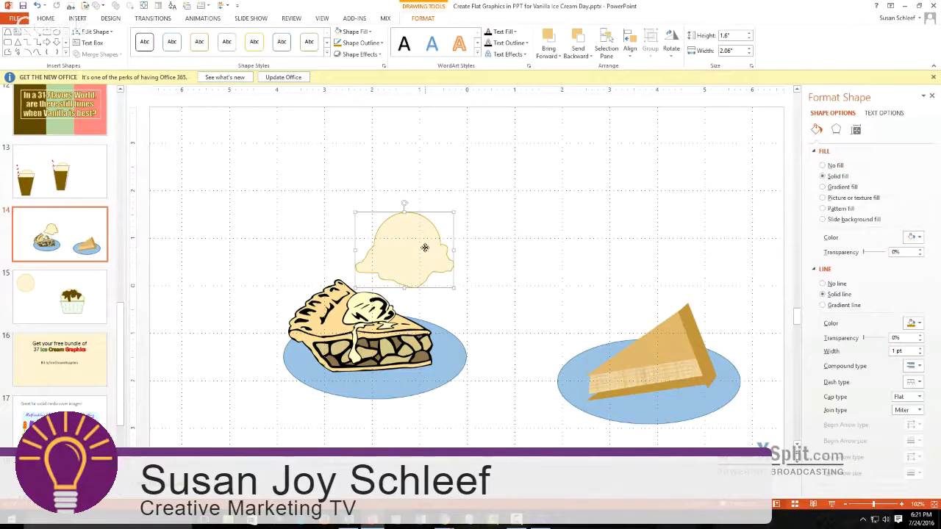
Place the merged scoop on the apple pie slice and bring it to the front
{"action": "right_click", "coordinate": [425, 247]}
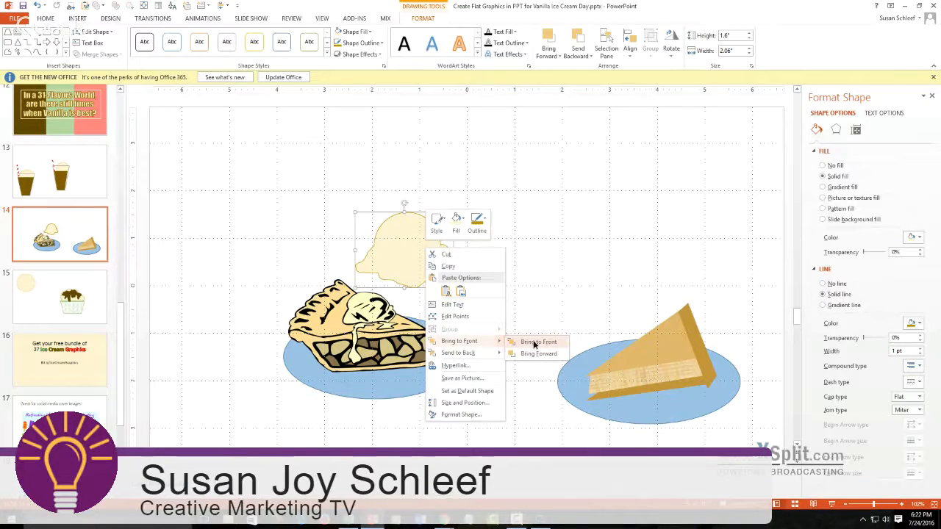
{"action": "left_click", "coordinate": [538, 341]}
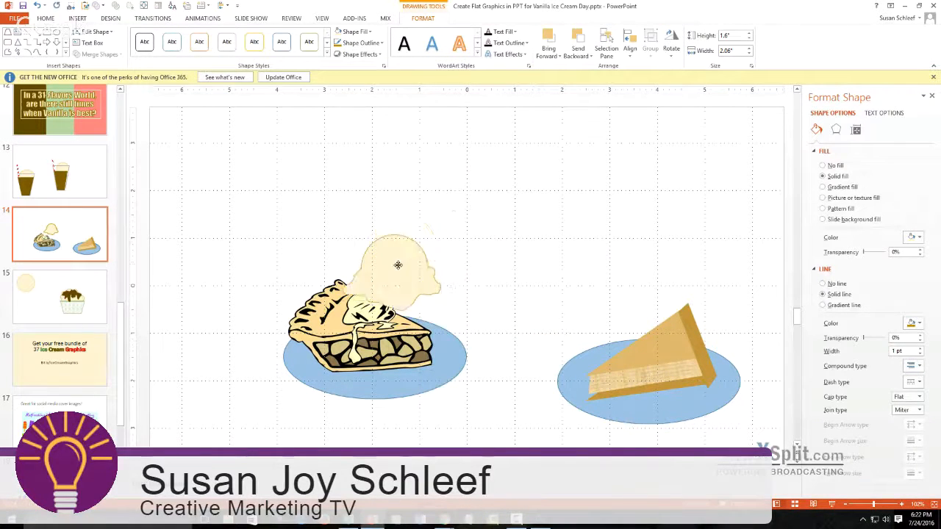
{"action": "left_click", "coordinate": [397, 264]}
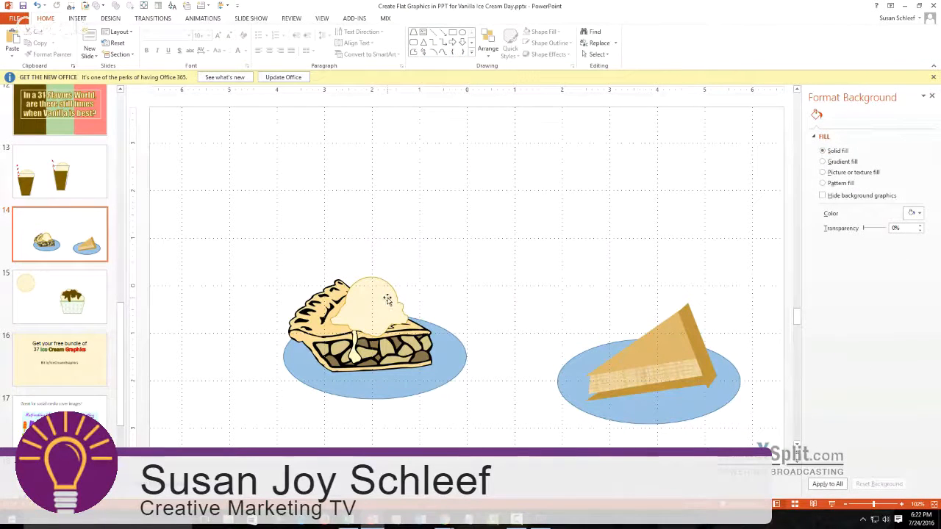
{"action": "left_click", "coordinate": [375, 308]}
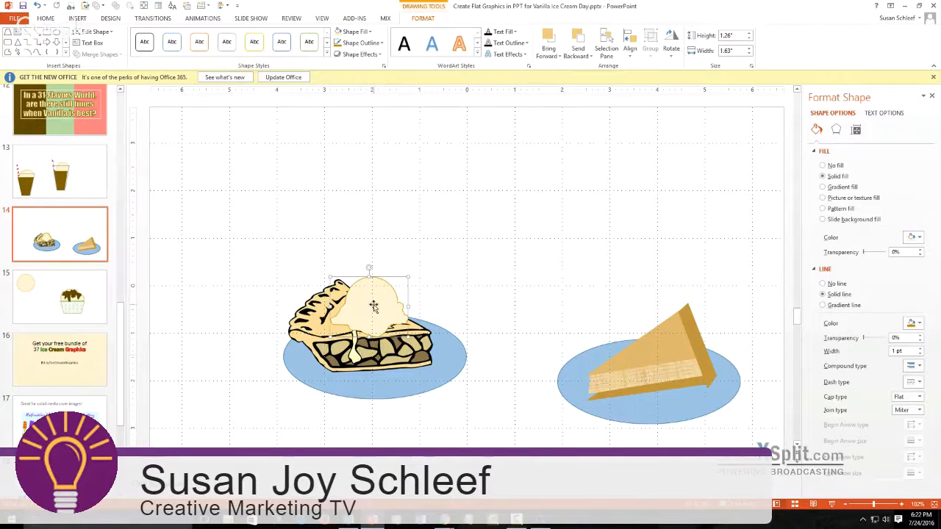
{"action": "right_click", "coordinate": [373, 306]}
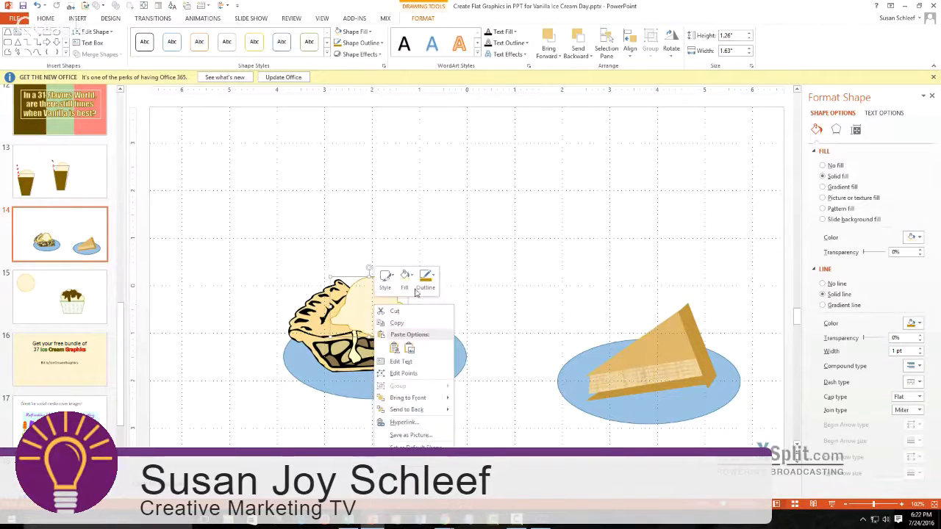
{"action": "left_click", "coordinate": [426, 278]}
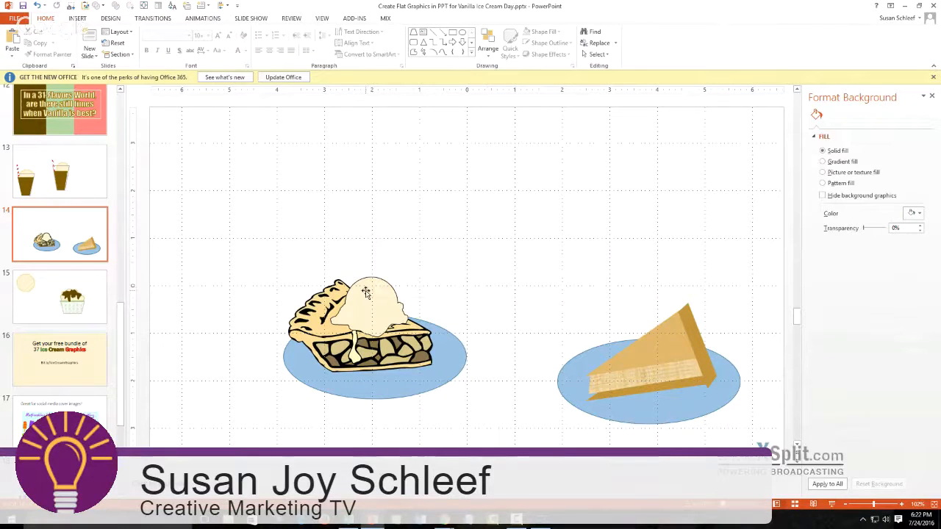
{"action": "mouse_move", "coordinate": [184, 286]}
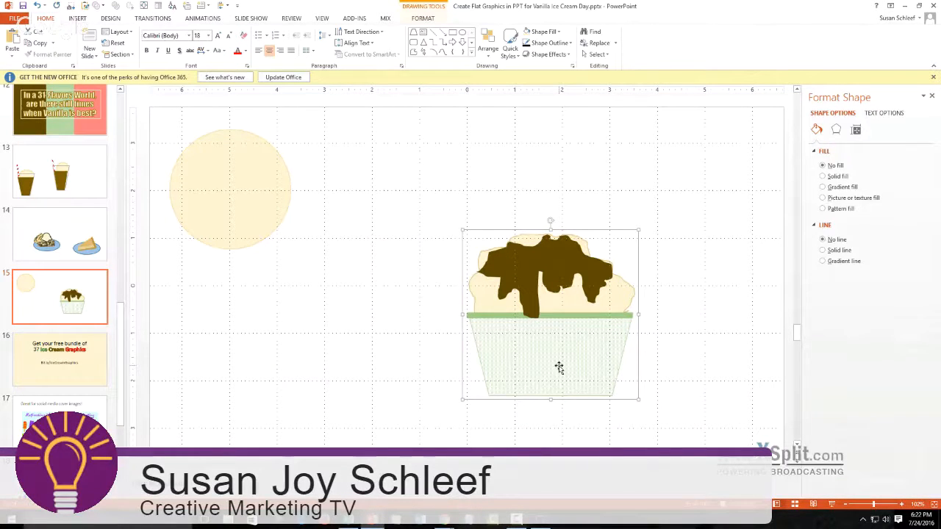
{"action": "mouse_move", "coordinate": [620, 350]}
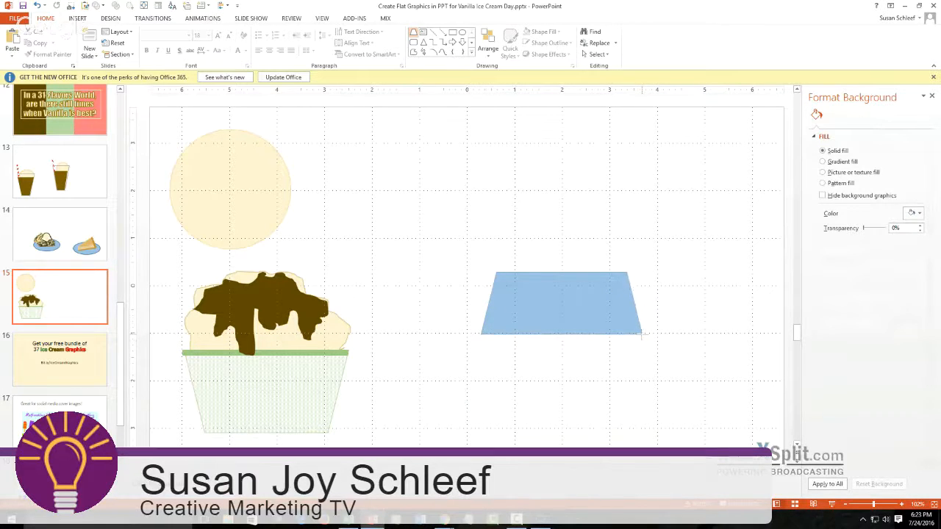
Select the new blue trapezoid drawn beside the sundae cup
{"action": "left_click", "coordinate": [562, 303]}
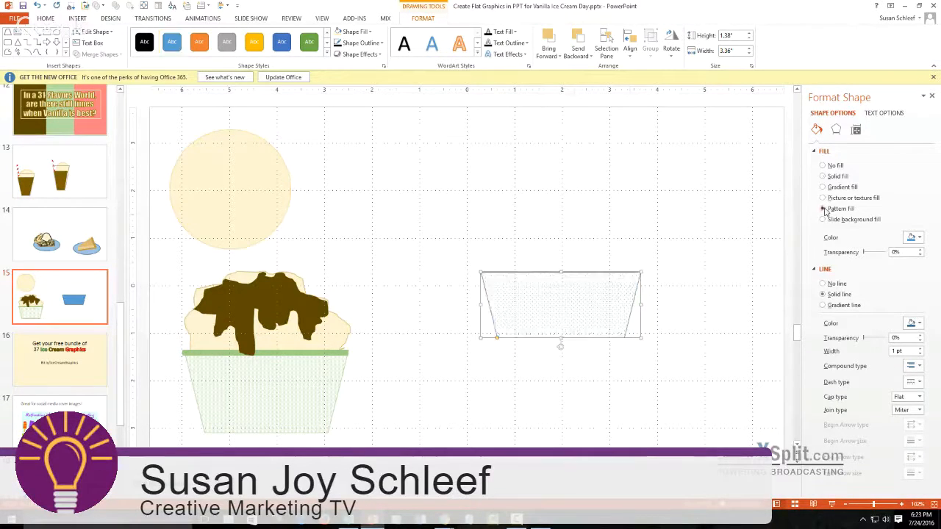
Give the trapezoid cup a green checkered pattern fill
{"action": "left_click", "coordinate": [823, 209]}
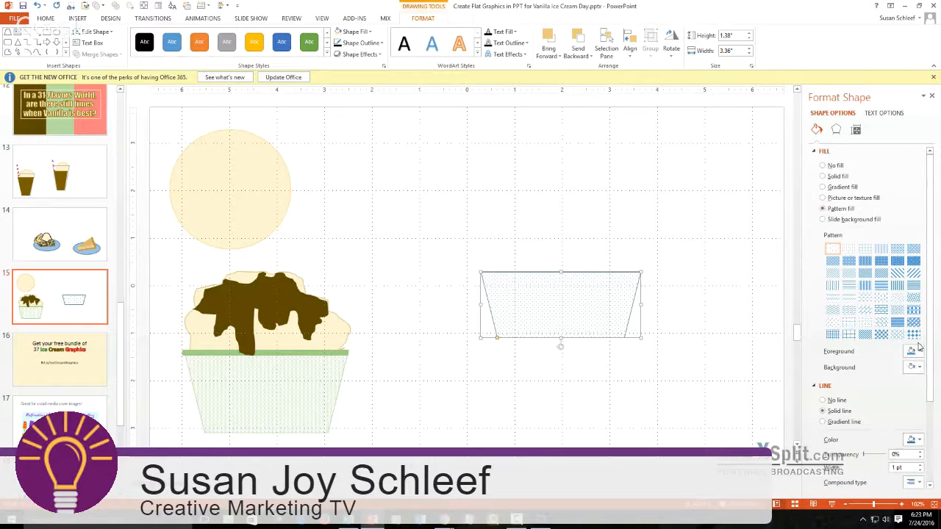
{"action": "left_click", "coordinate": [915, 349]}
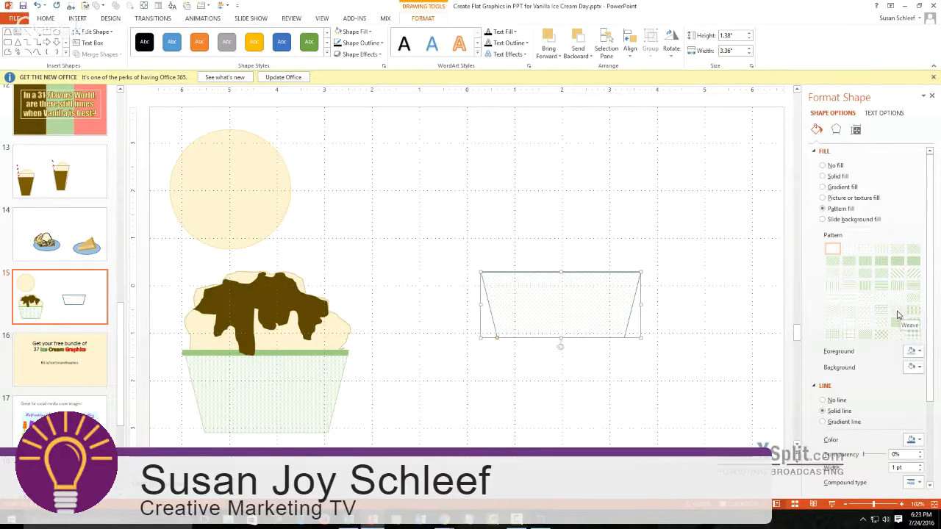
{"action": "left_click", "coordinate": [897, 312]}
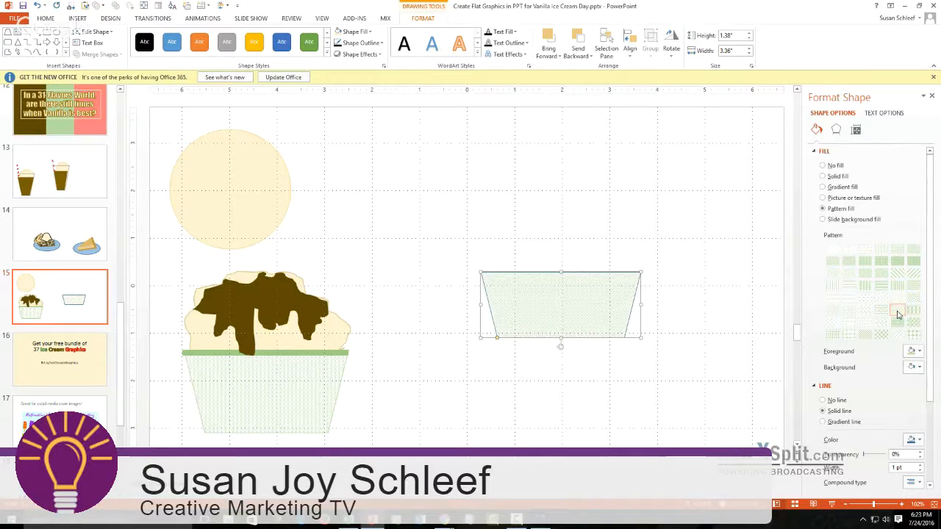
{"action": "left_click", "coordinate": [897, 311]}
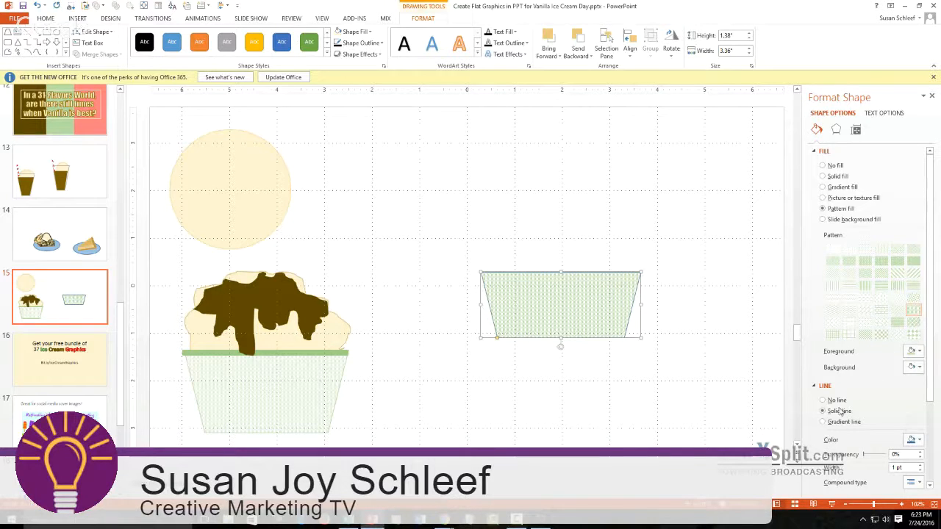
Set the cup's outline to a solid matching green line
{"action": "left_click", "coordinate": [823, 400]}
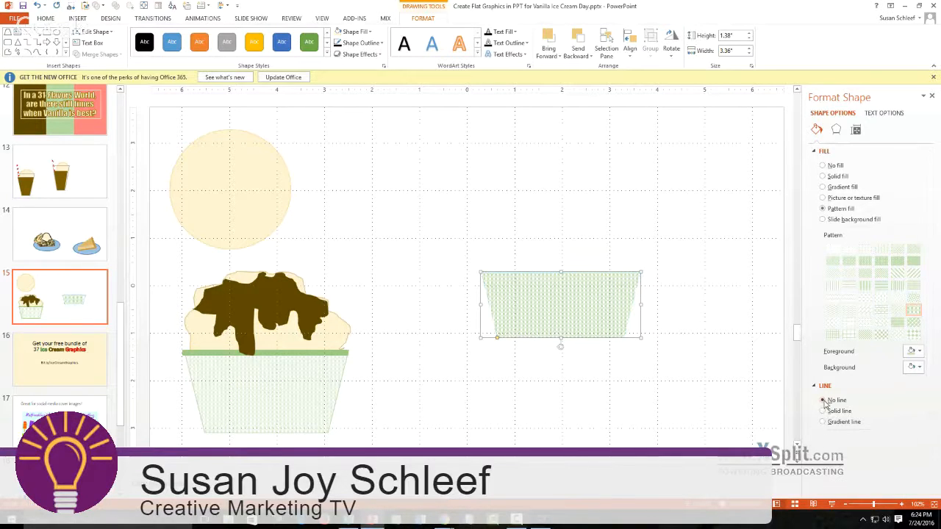
{"action": "left_click", "coordinate": [823, 410]}
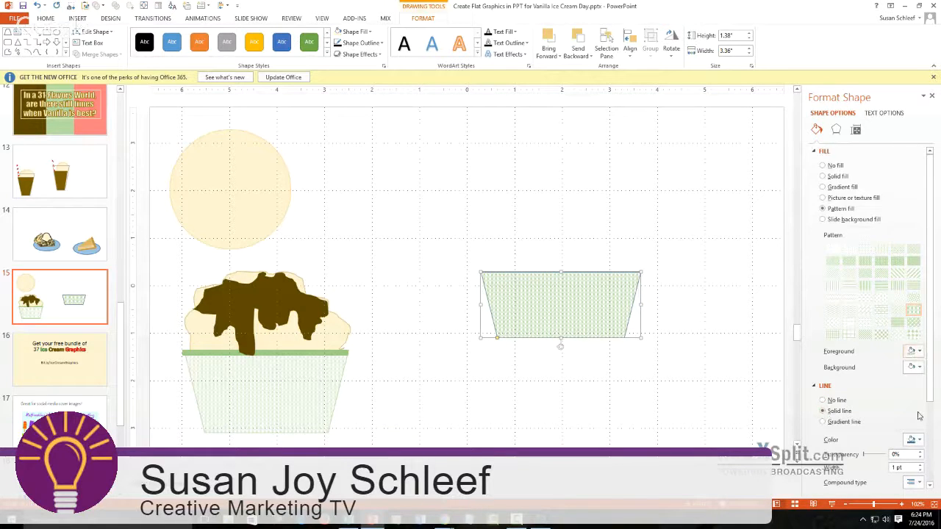
{"action": "left_click", "coordinate": [911, 439]}
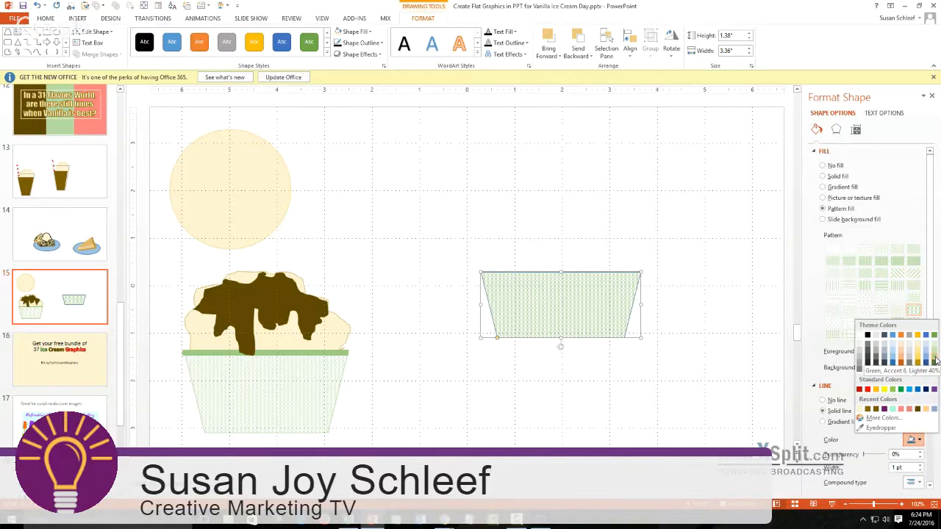
{"action": "left_click", "coordinate": [908, 360]}
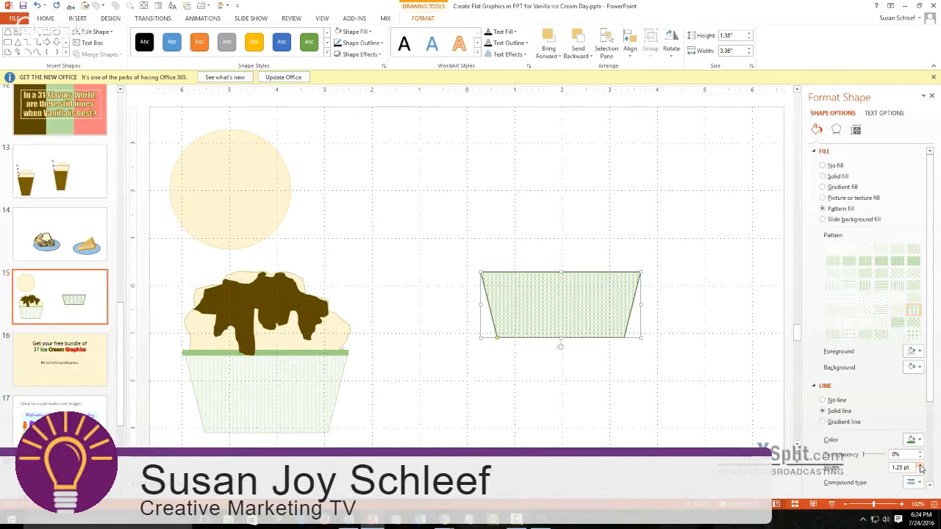
{"action": "left_click", "coordinate": [920, 470]}
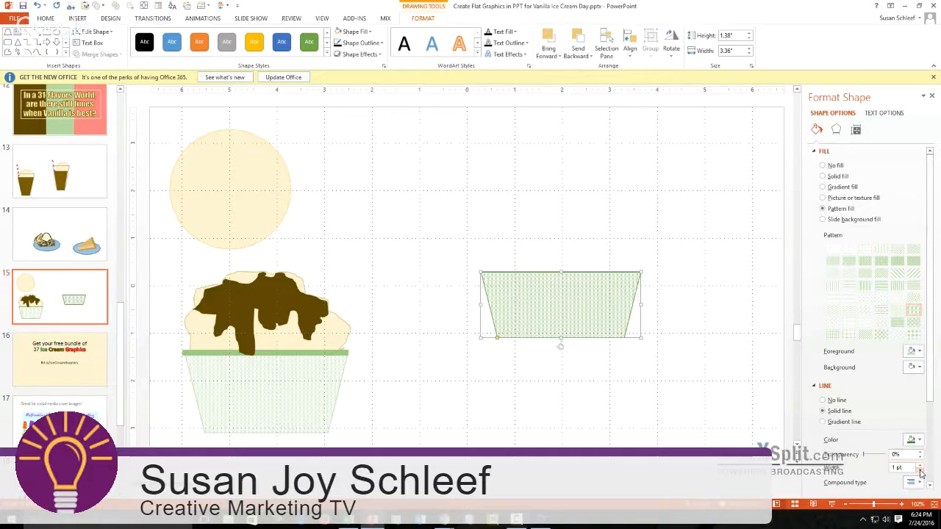
{"action": "left_click", "coordinate": [920, 472]}
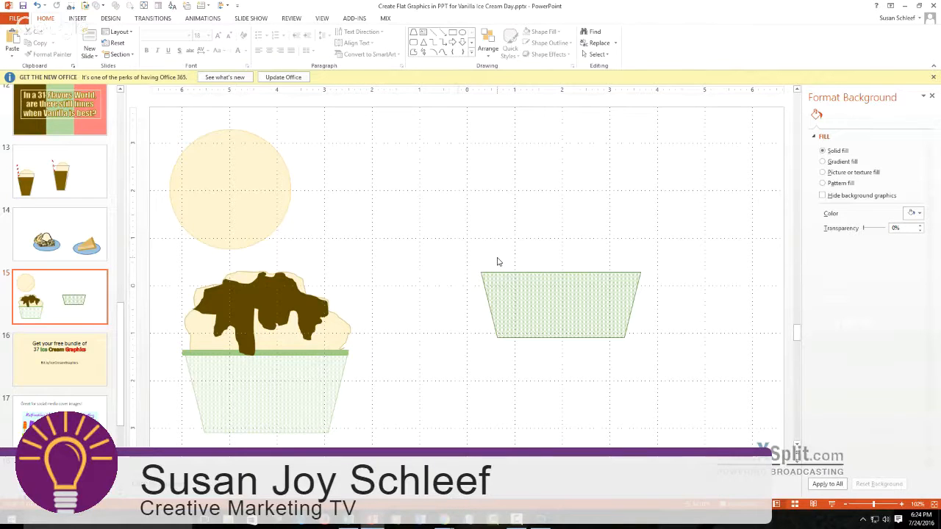
{"action": "mouse_move", "coordinate": [444, 261]}
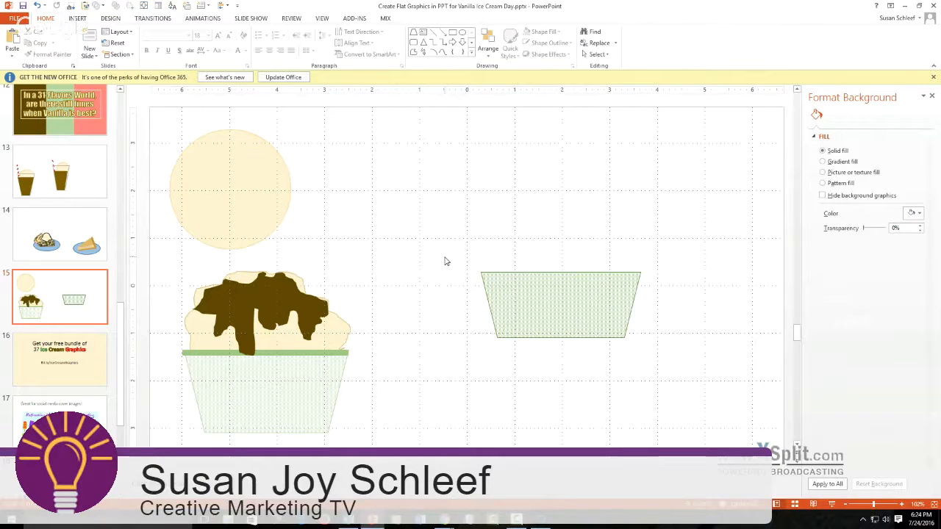
{"action": "mouse_move", "coordinate": [256, 194]}
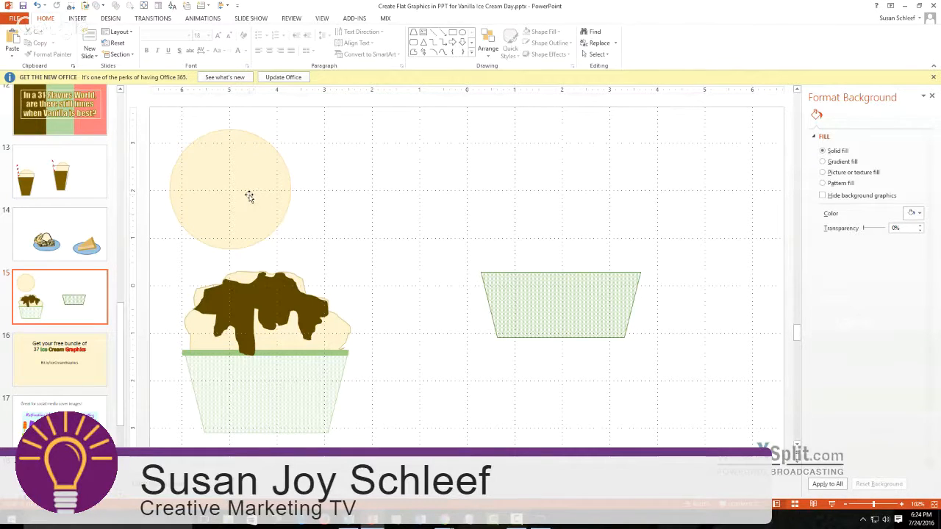
Bring the vanilla scoop from the apple-pie slide and position it above the green cup
{"action": "left_click", "coordinate": [230, 189]}
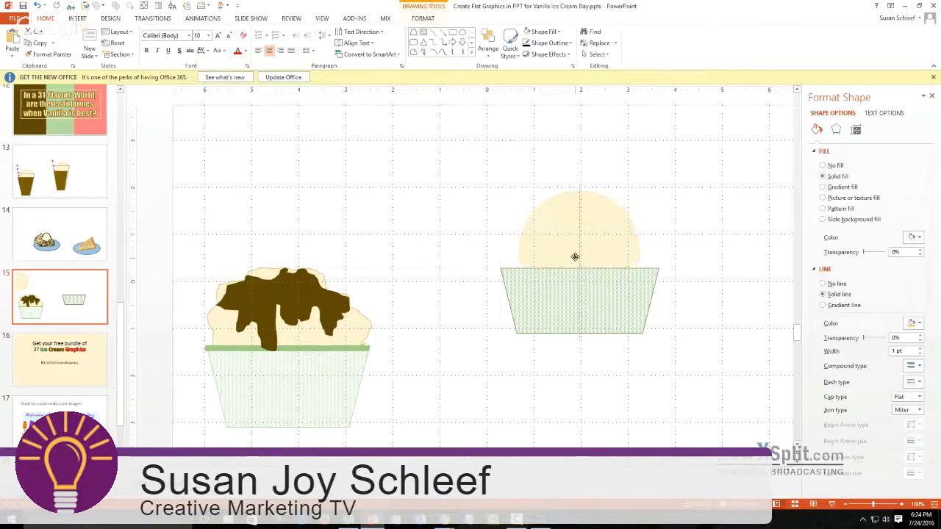
{"action": "left_click_drag", "start_coordinate": [580, 232], "coordinate": [330, 176]}
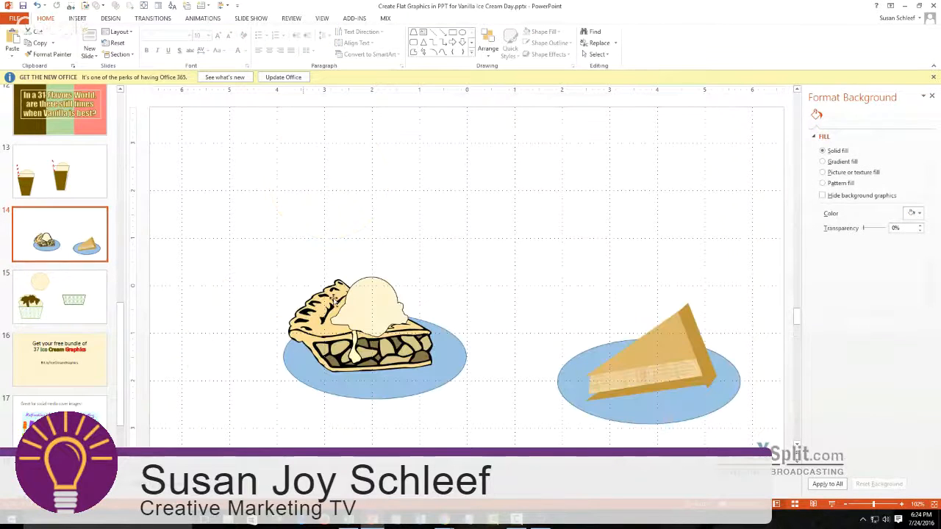
{"action": "left_click", "coordinate": [367, 301]}
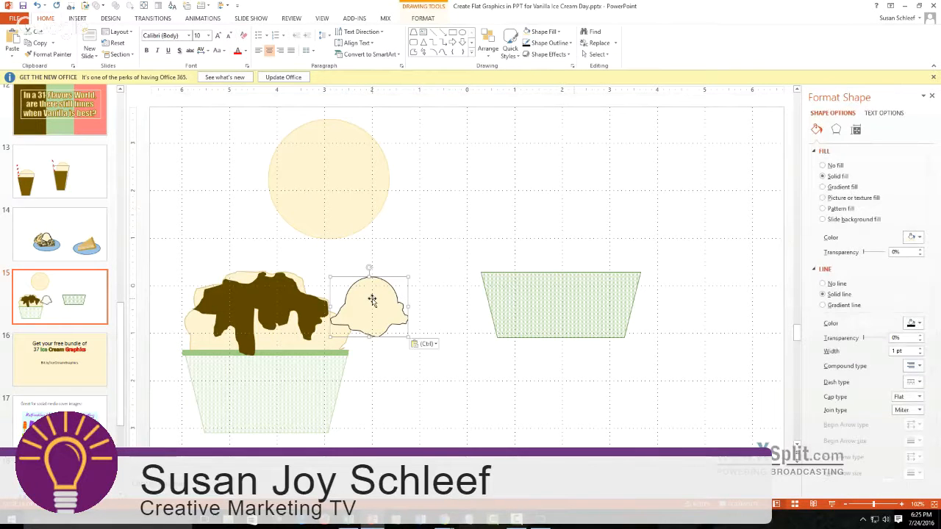
{"action": "left_click_drag", "start_coordinate": [371, 299], "coordinate": [555, 214]}
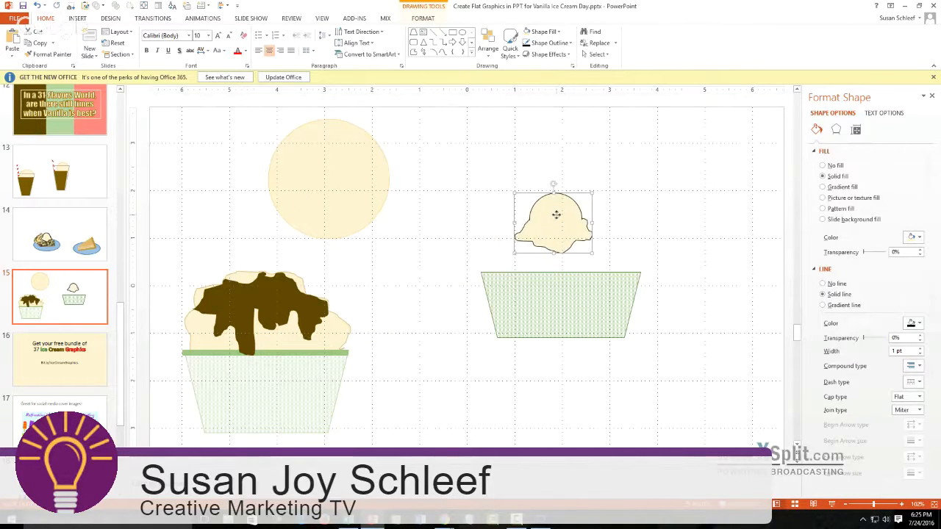
Give the scoop a custom cream outline colour, then enlarge and tilt it over the cup
{"action": "right_click", "coordinate": [556, 215]}
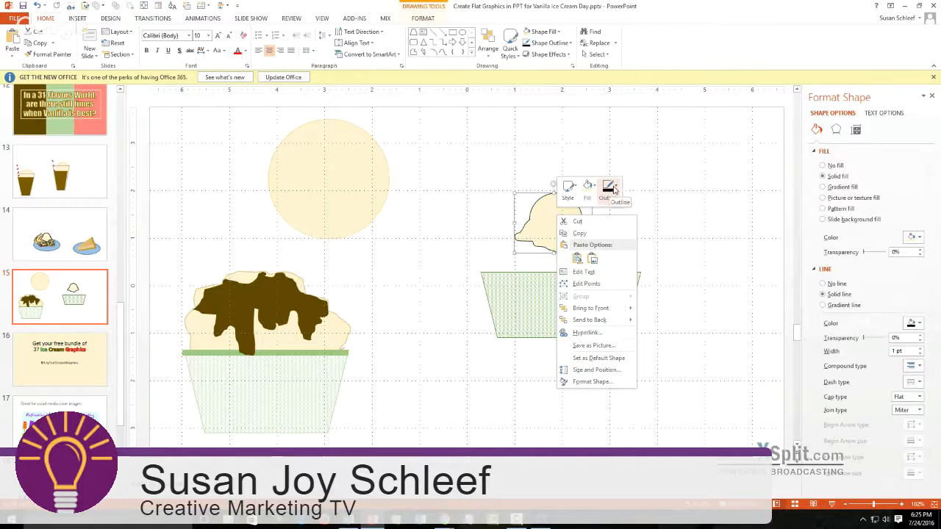
{"action": "left_click", "coordinate": [609, 190]}
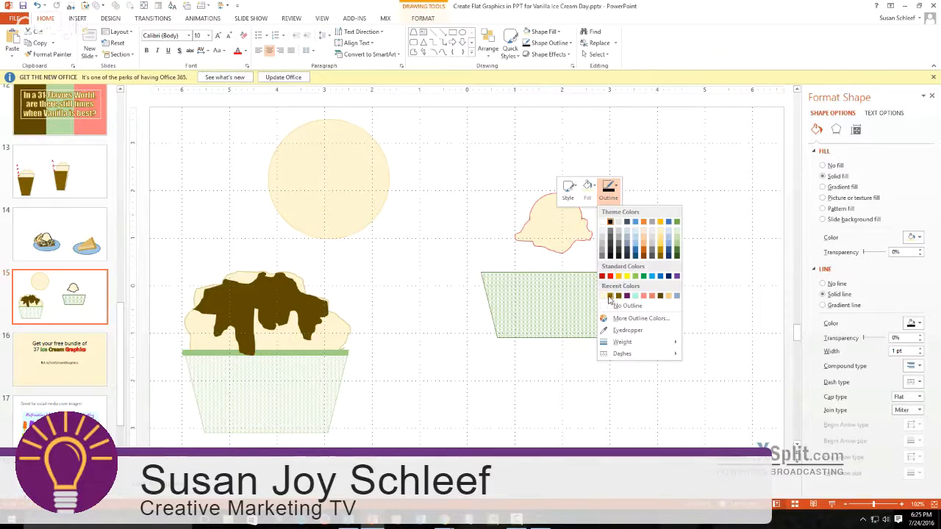
{"action": "left_click", "coordinate": [627, 304]}
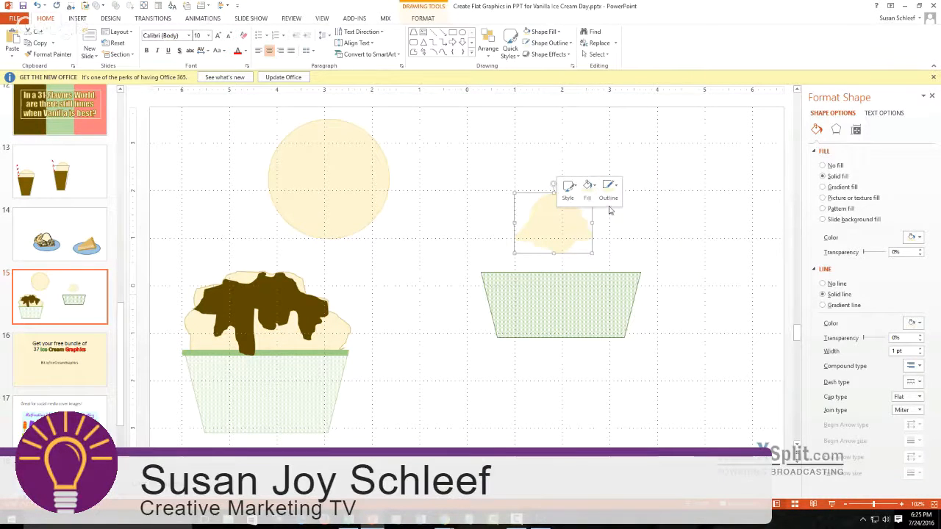
{"action": "left_click", "coordinate": [608, 188]}
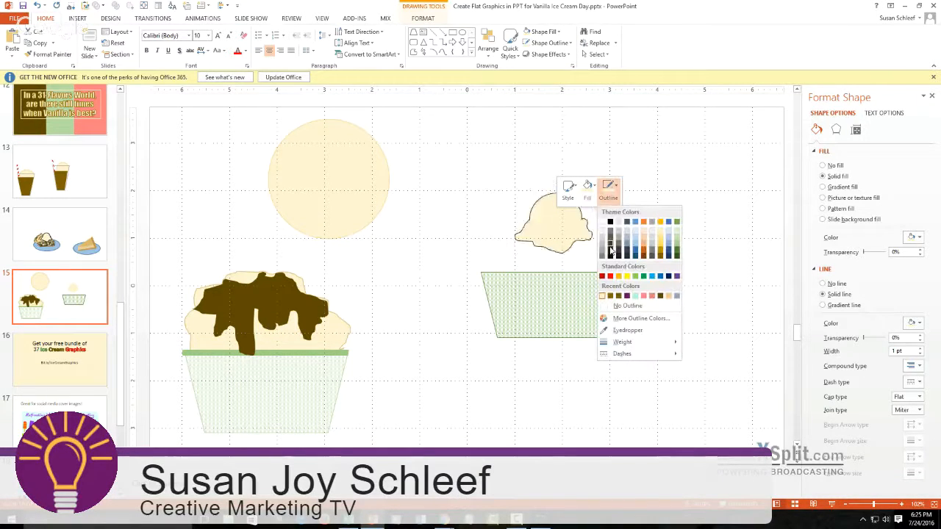
{"action": "left_click", "coordinate": [641, 318]}
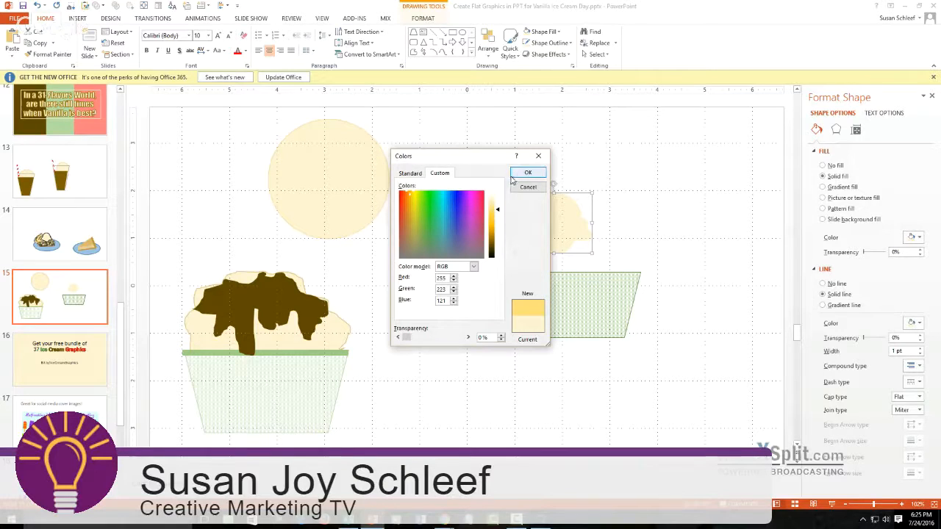
{"action": "left_click", "coordinate": [528, 172]}
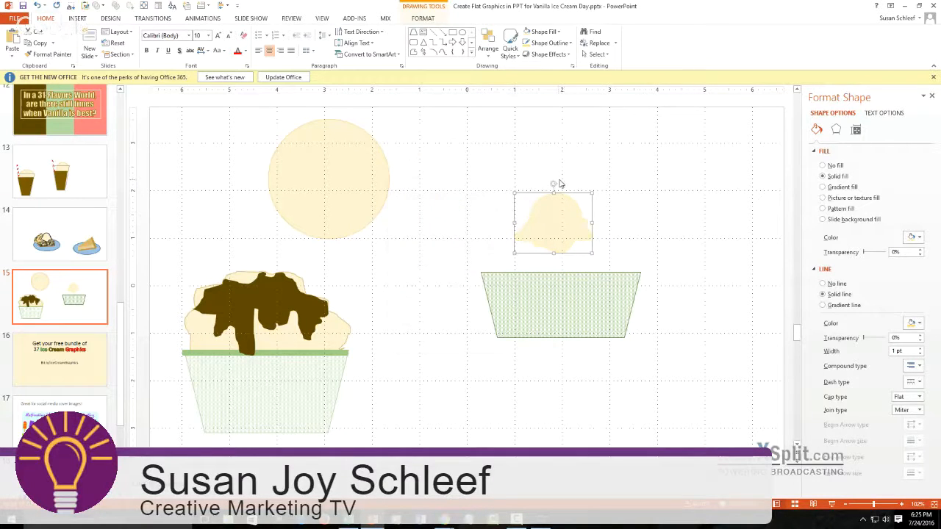
{"action": "mouse_move", "coordinate": [585, 188]}
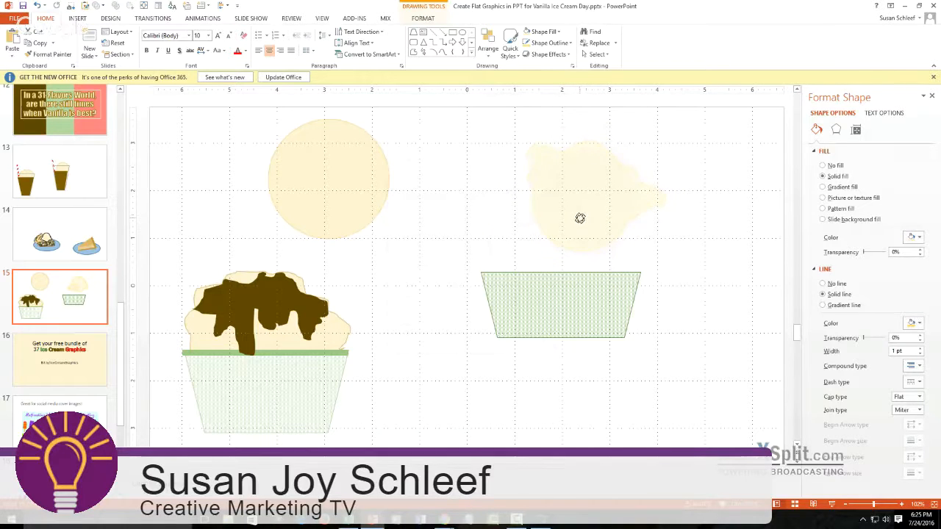
{"action": "left_click", "coordinate": [579, 218]}
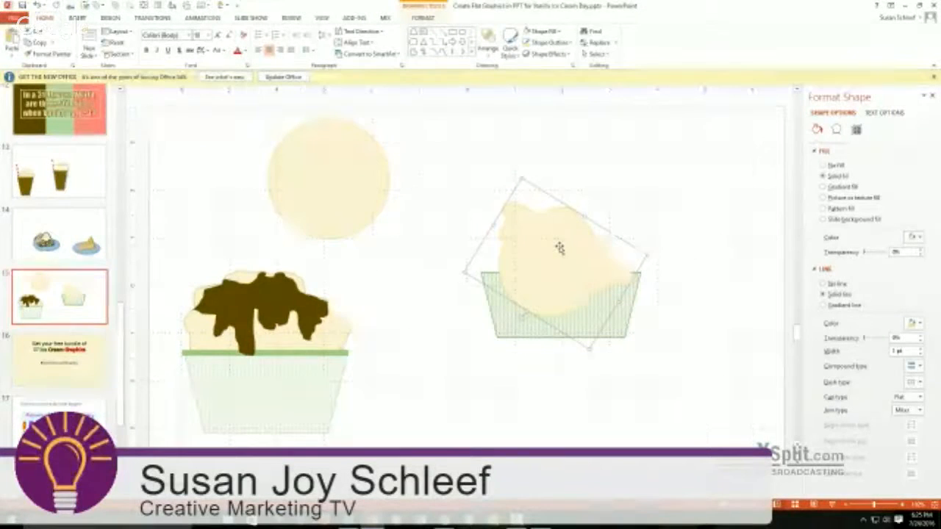
{"action": "right_click", "coordinate": [559, 247]}
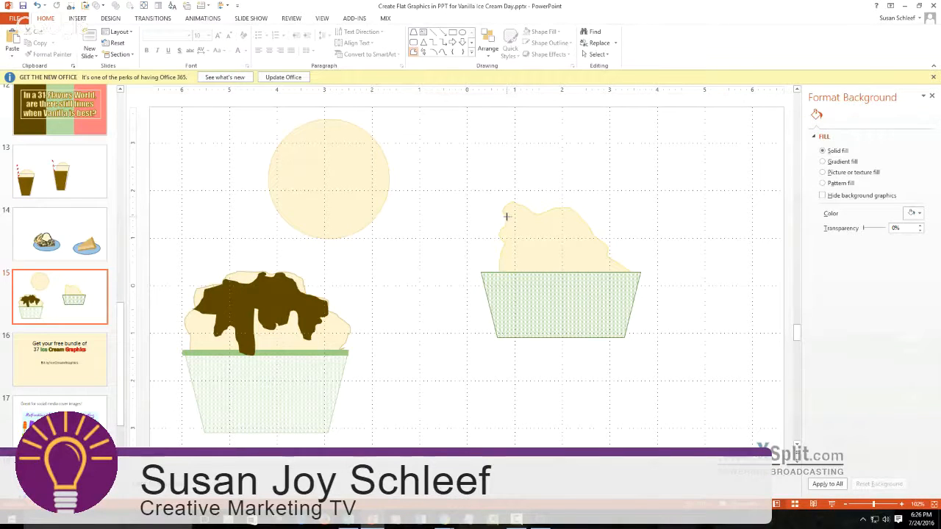
{"action": "mouse_move", "coordinate": [507, 223]}
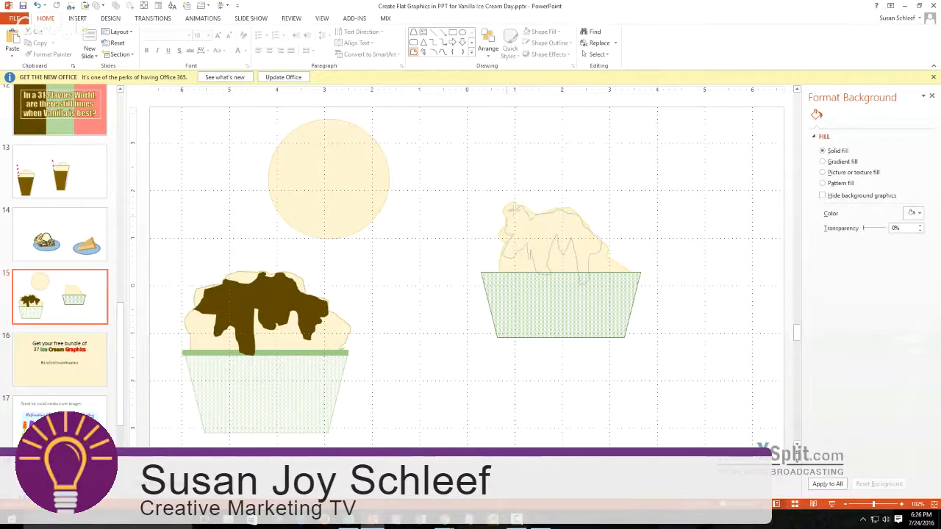
Colour the pasted fudge drip shape brown atop the scoop in the green cup
{"action": "left_click", "coordinate": [549, 238]}
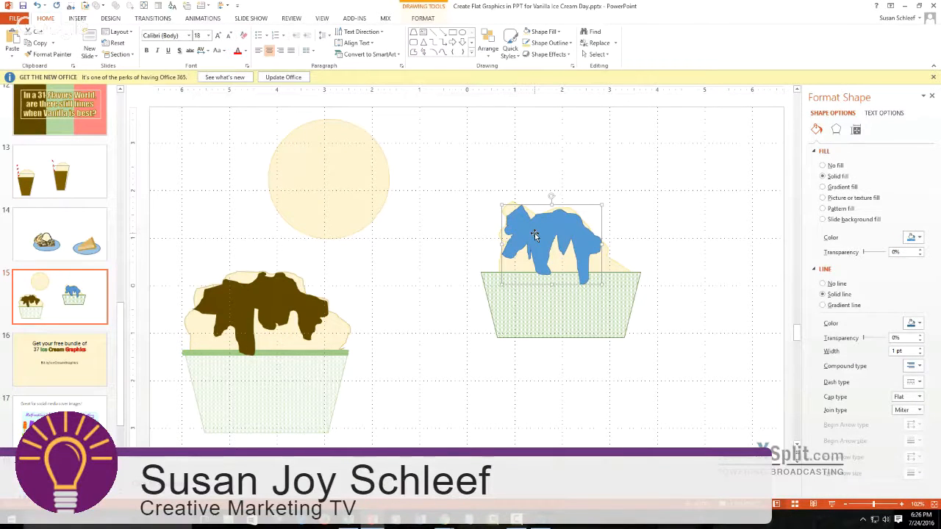
{"action": "right_click", "coordinate": [535, 235]}
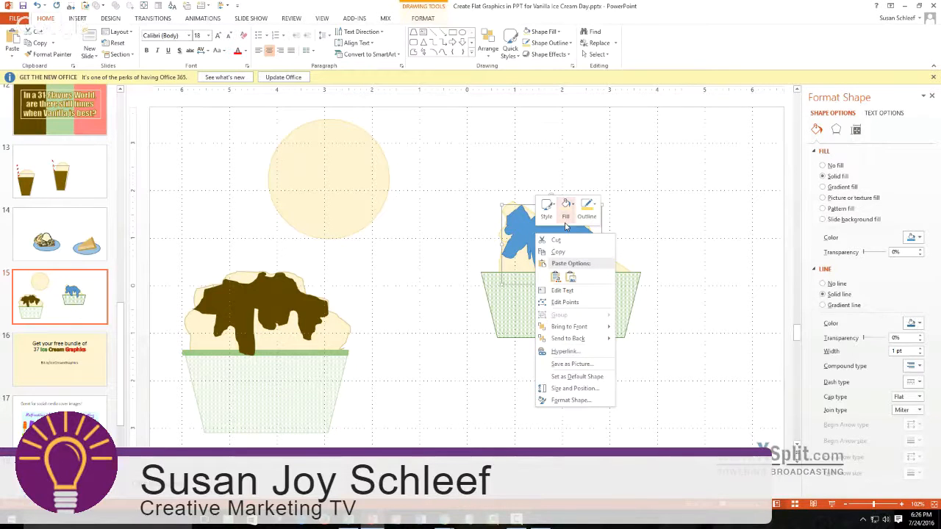
{"action": "left_click", "coordinate": [564, 208]}
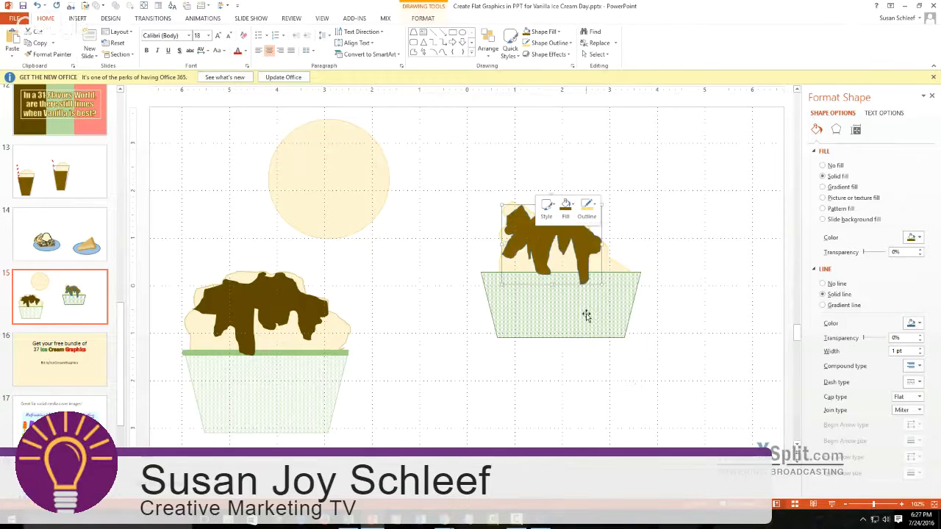
{"action": "left_click", "coordinate": [587, 208]}
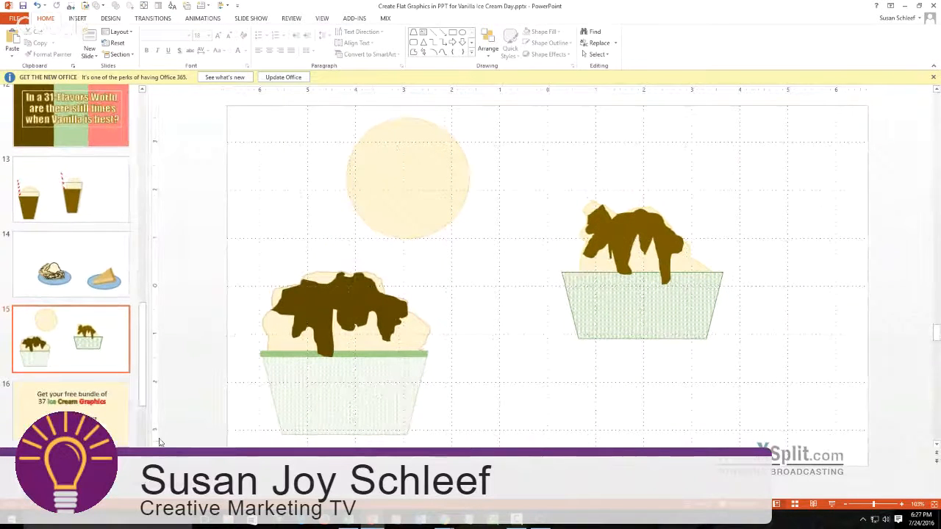
Show the closing slide offering the free bundle of 37 ice cream graphics
{"action": "left_click", "coordinate": [71, 411]}
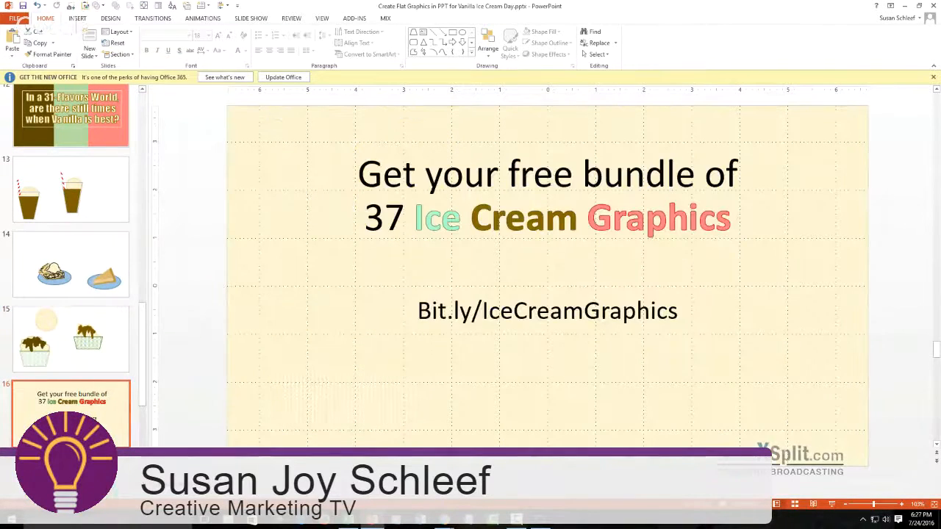